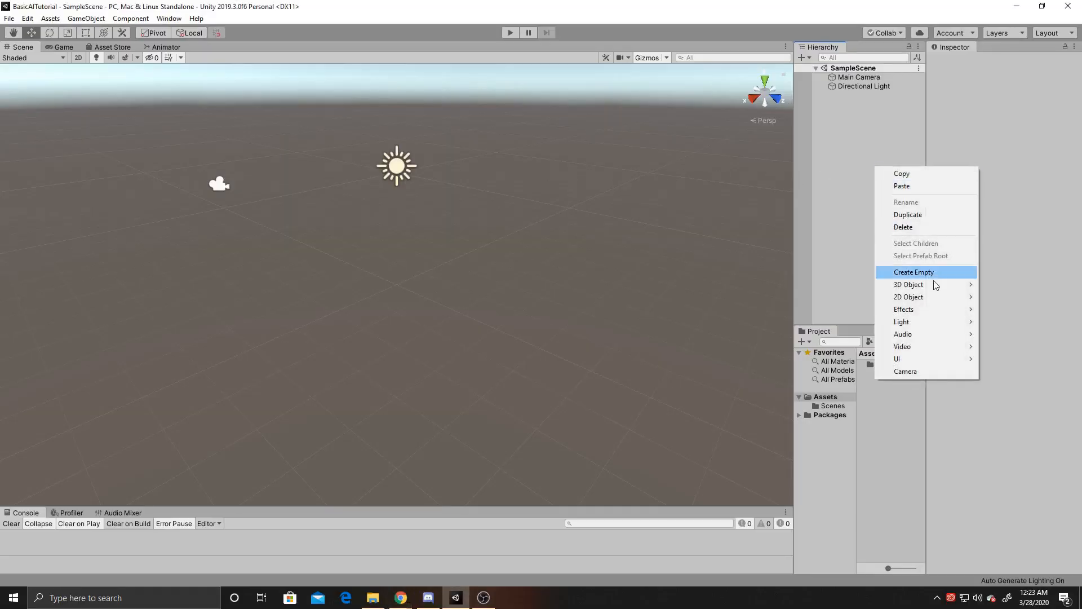
pyautogui.moveTo(909, 285)
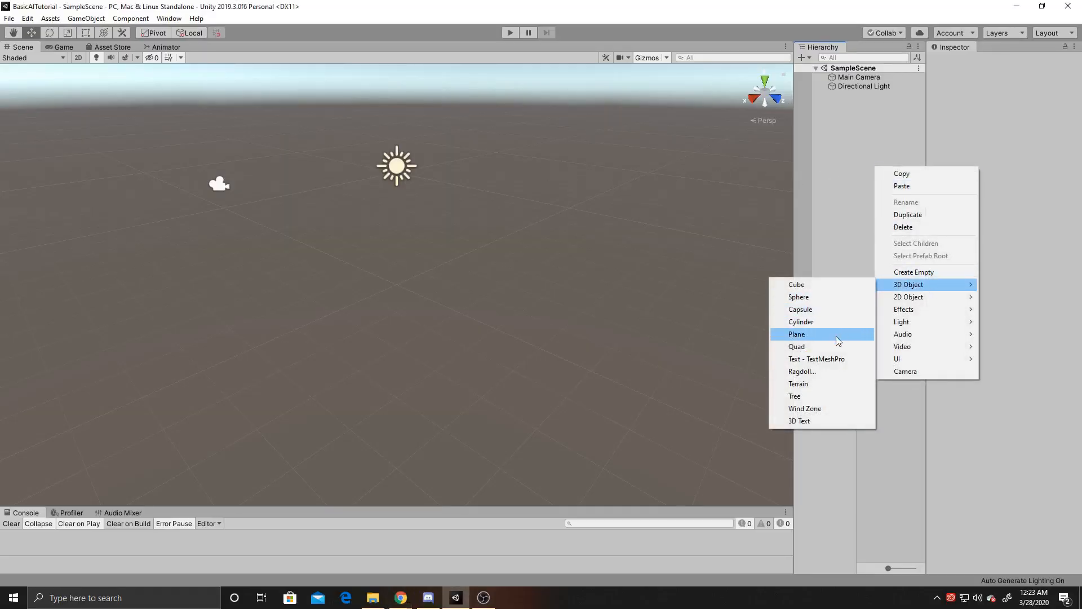
# Add a Plane 3D object to the SampleScene for the sphere to sit on.
pyautogui.click(798, 334)
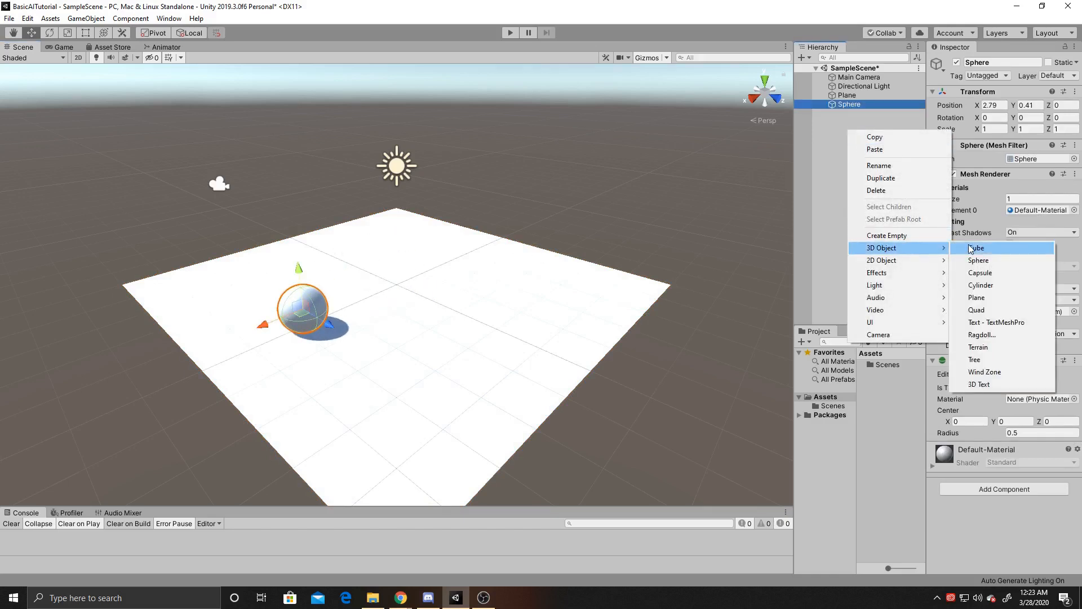
# Add a cube named waypoint and scale it to 0.1 on every axis.
pyautogui.click(976, 248)
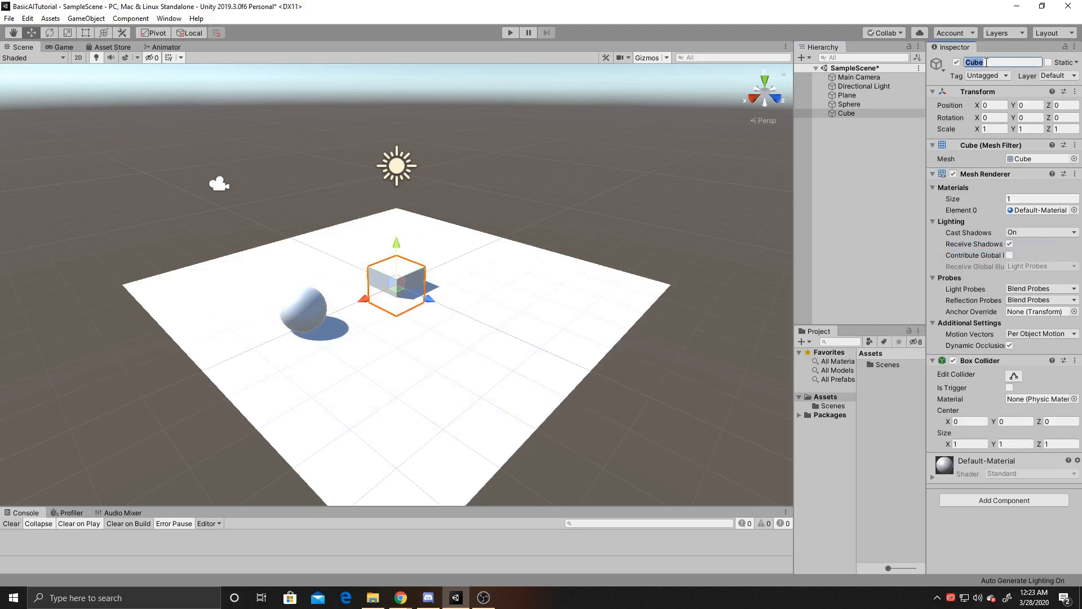
pyautogui.write('waypoint')
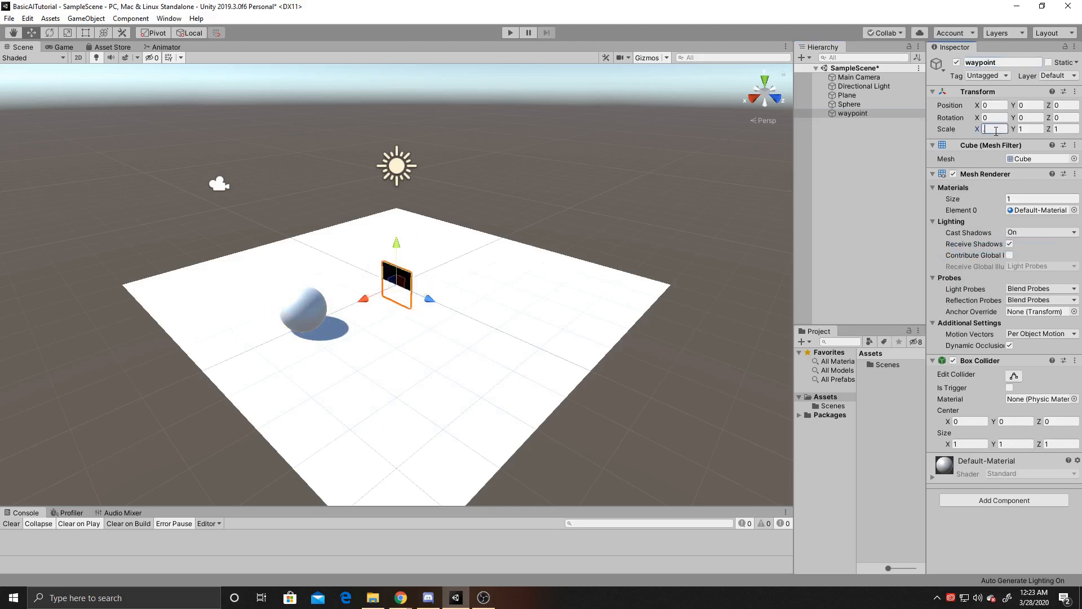
pyautogui.write('0.1')
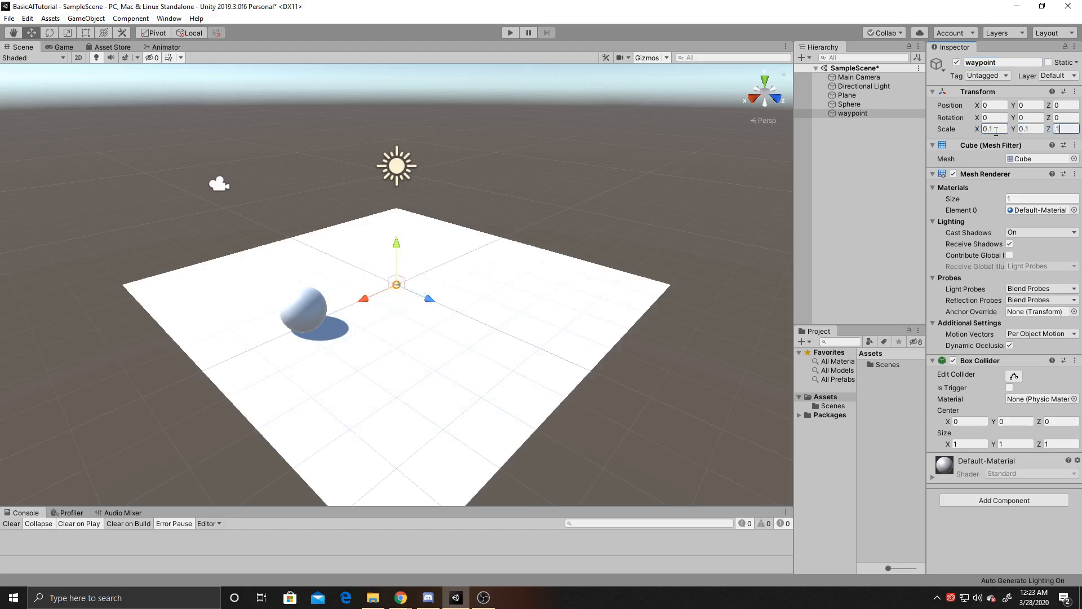
pyautogui.write('0.1')
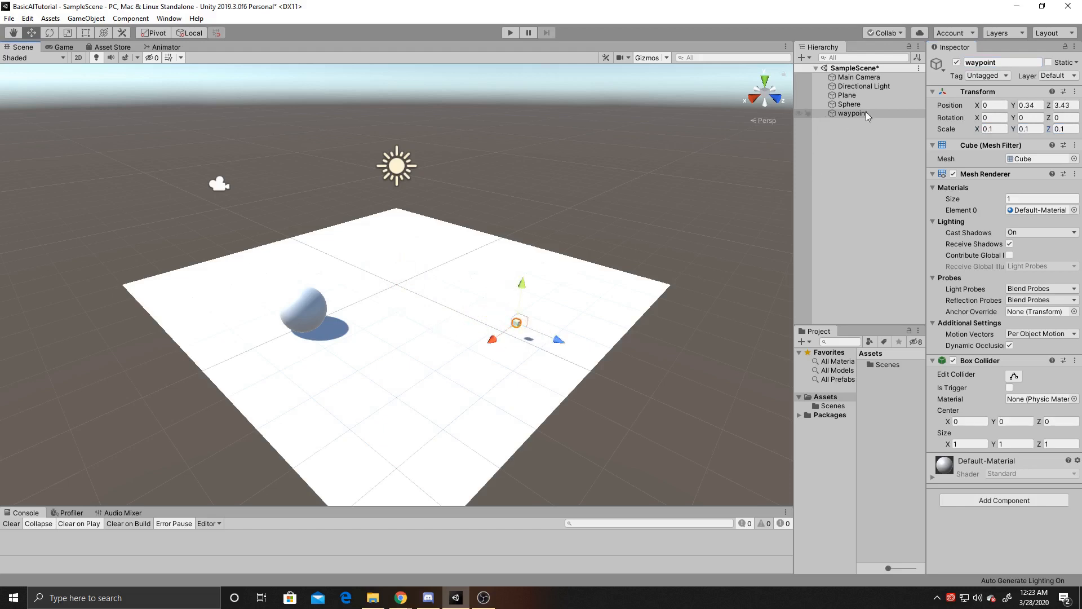
# Duplicate waypoint twice and move waypoint (1) and waypoint (2) to separate spots on the plane.
pyautogui.click(853, 112)
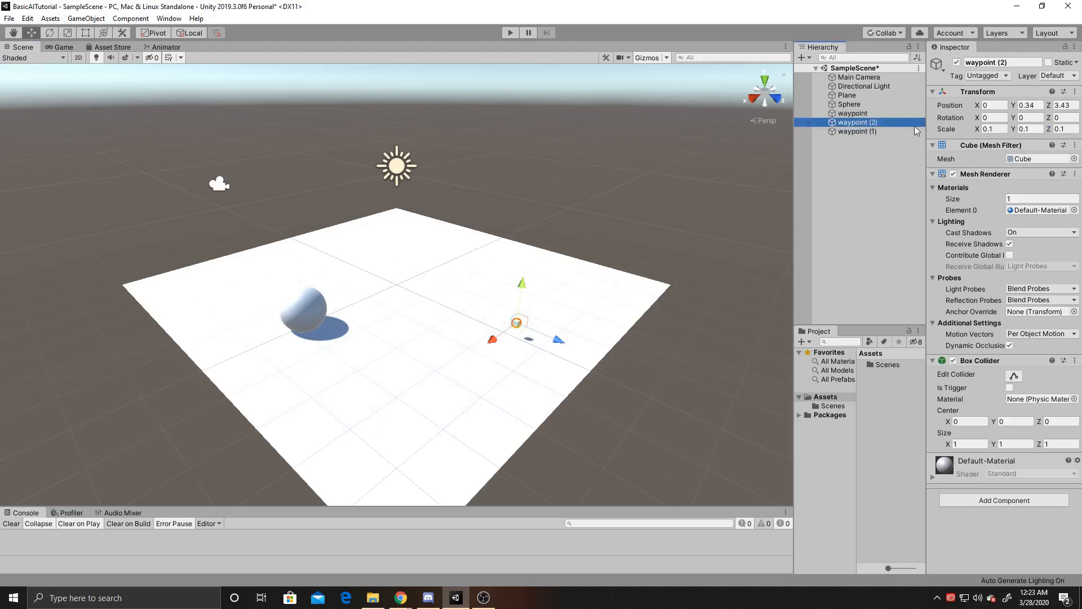
pyautogui.click(856, 122)
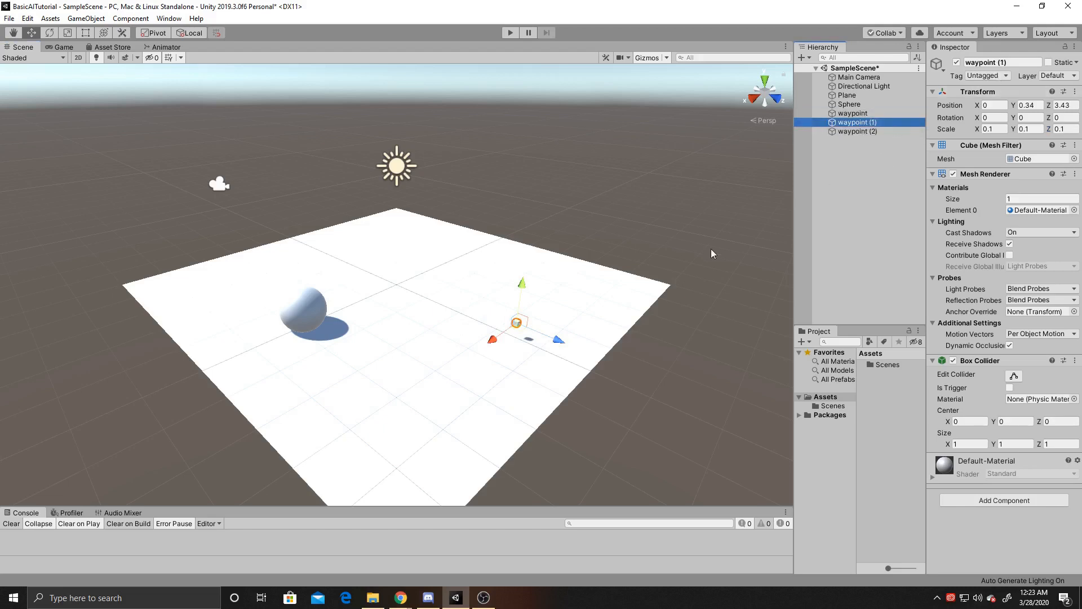
pyautogui.moveTo(519, 322); pyautogui.dragTo(349, 254)
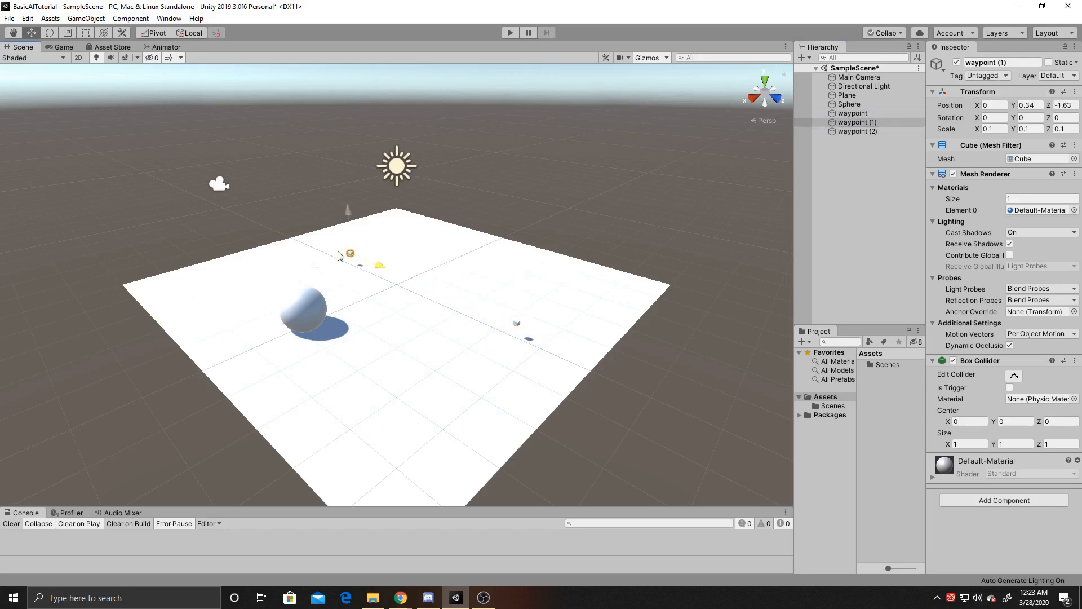
pyautogui.click(857, 131)
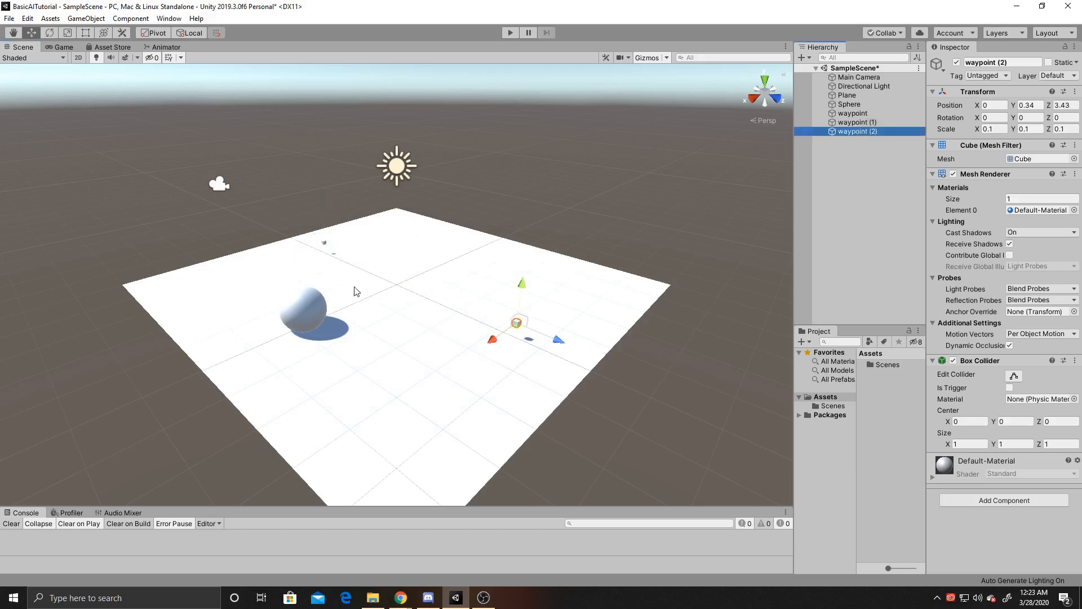
pyautogui.moveTo(517, 321); pyautogui.dragTo(590, 275)
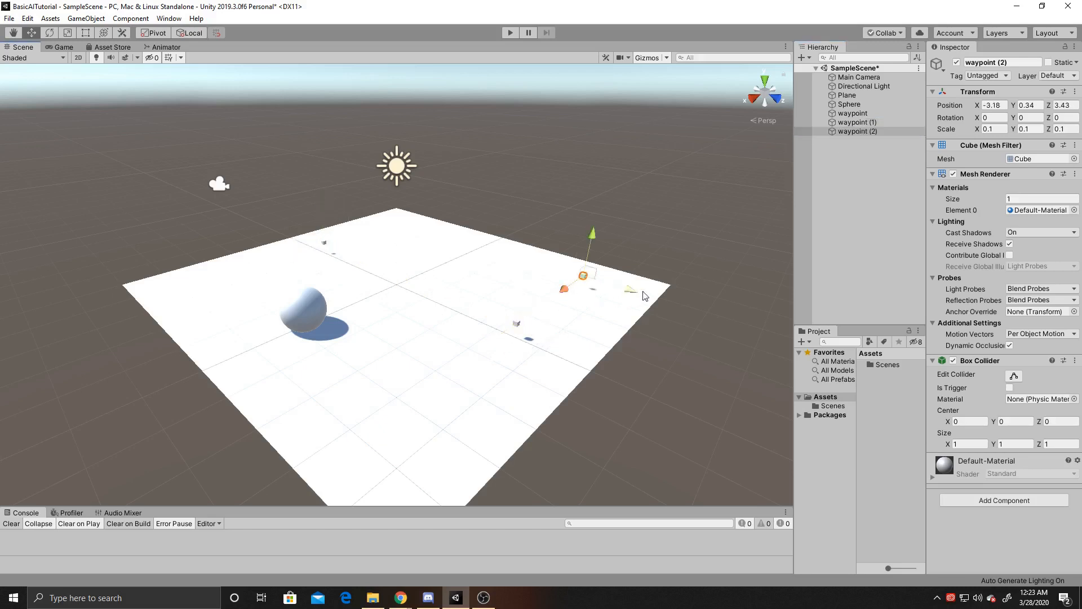
pyautogui.moveTo(583, 276); pyautogui.dragTo(475, 241)
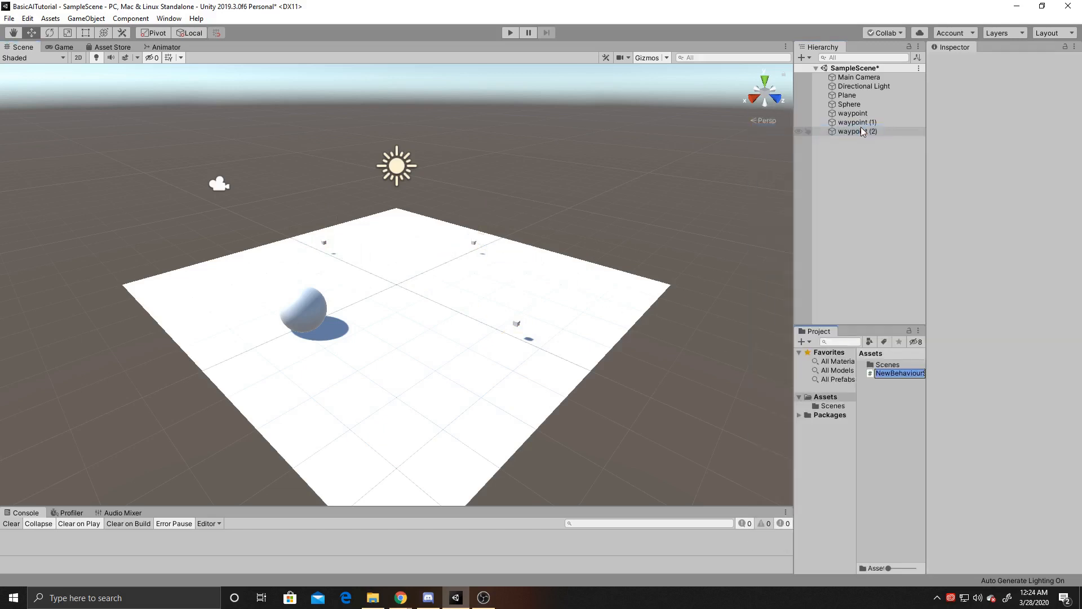
# Create a C# script named Patroller in Assets and open it in Visual Studio.
pyautogui.write('Patroller')
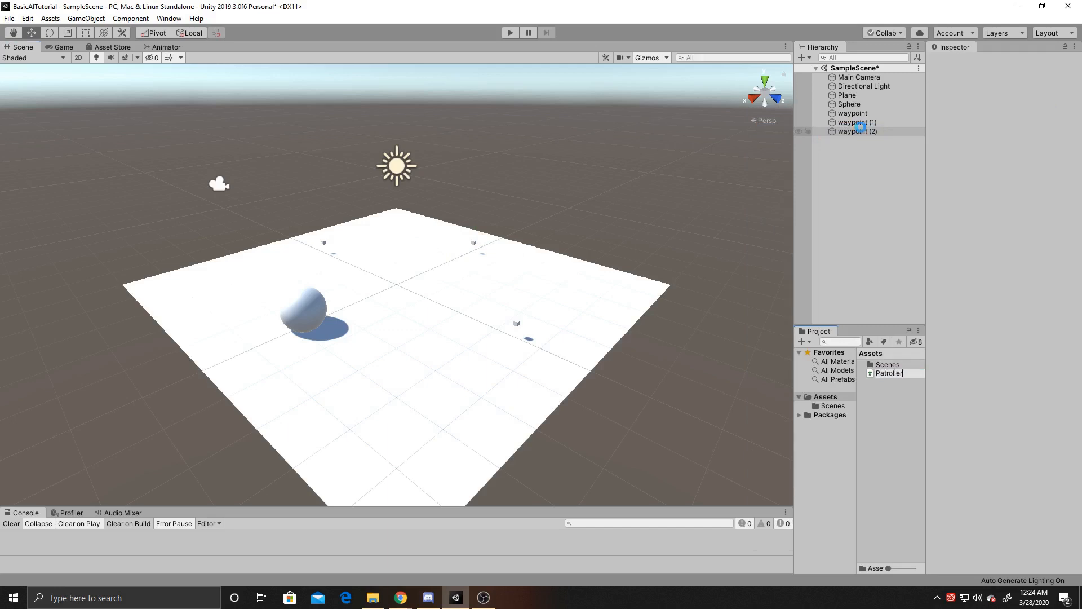
pyautogui.press('enter')
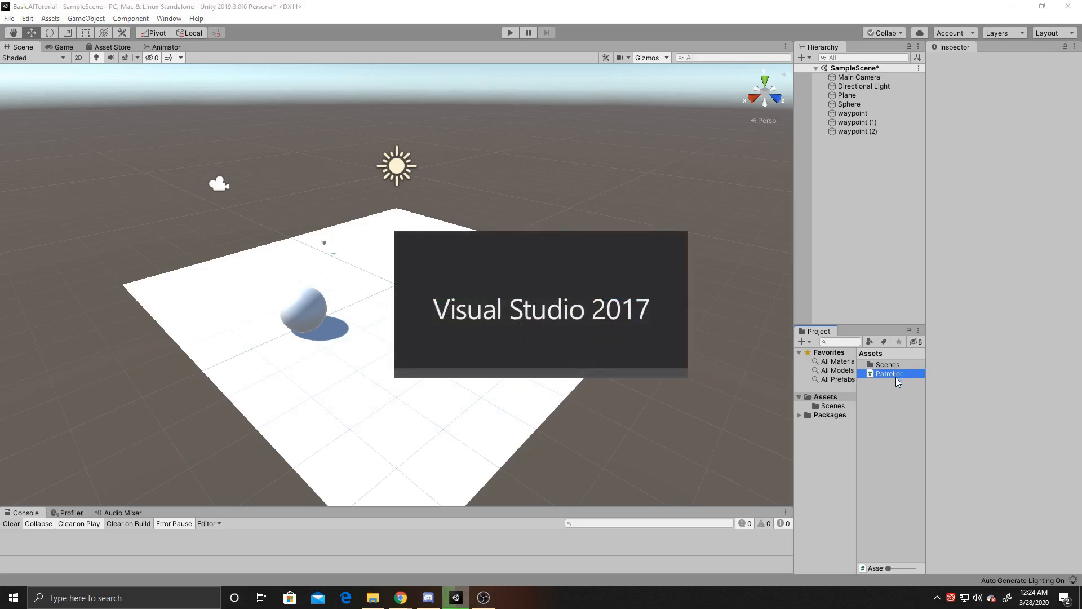
pyautogui.doubleClick(888, 373)
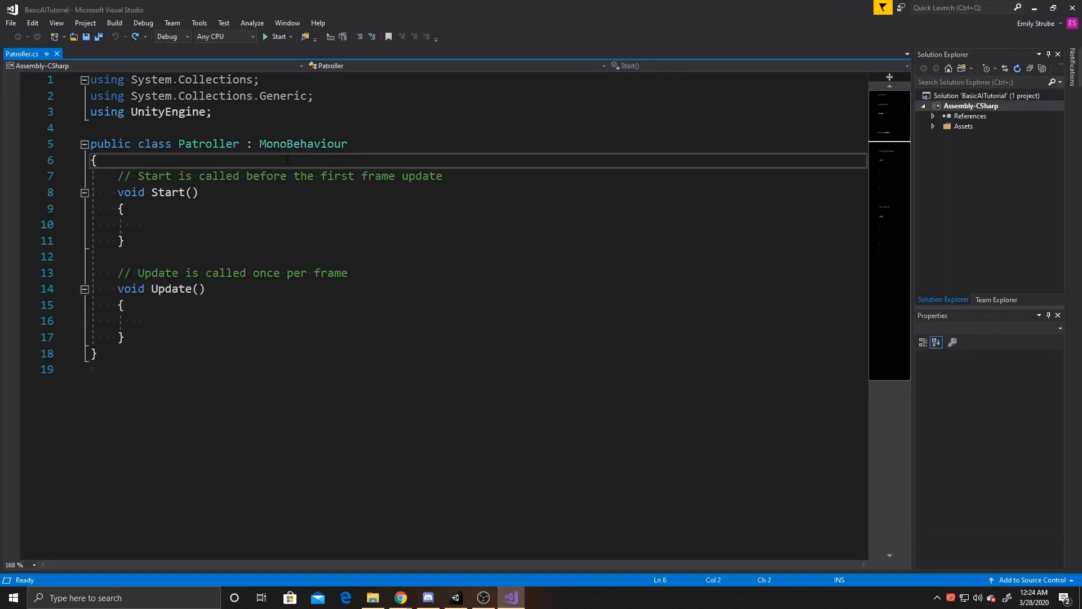
# Declare public Transform[] waypoints and public int speed in the Patroller class.
pyautogui.write('public')
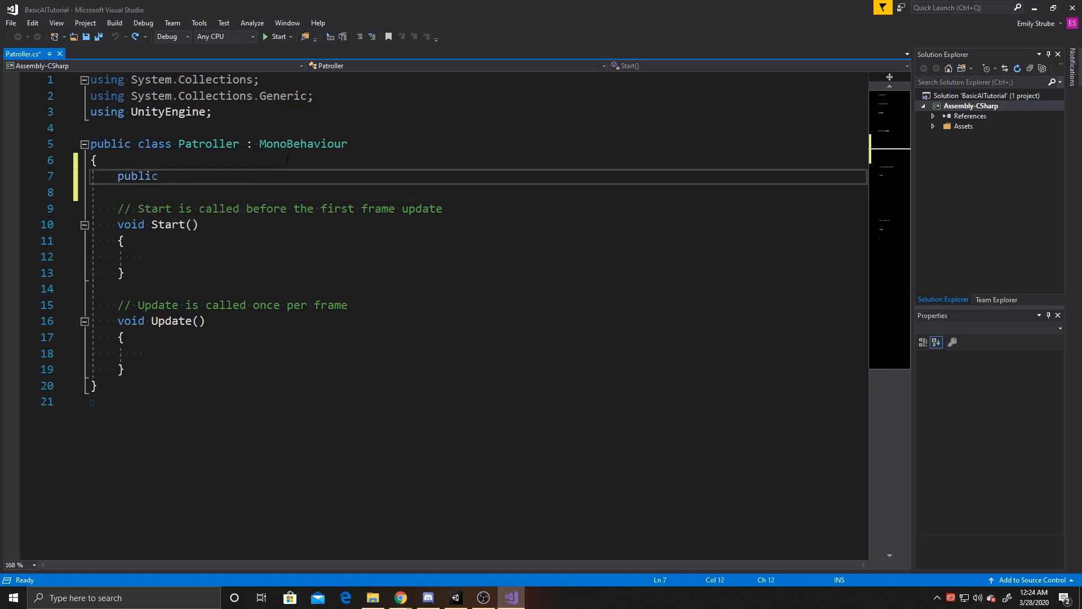
pyautogui.write('Transform[] way')
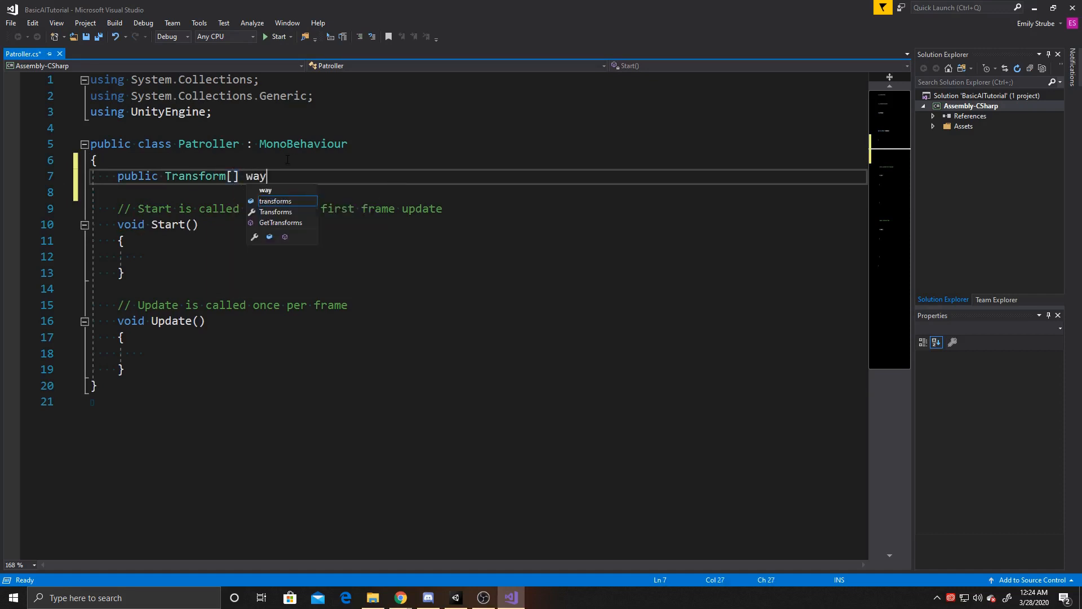
pyautogui.write('points;')
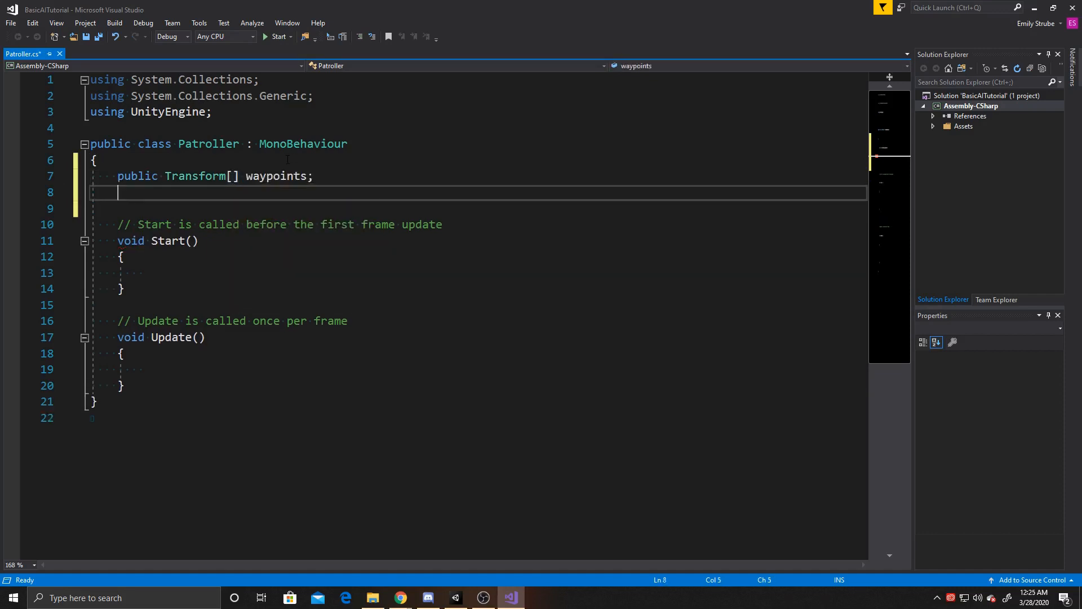
pyautogui.write('public int spee')
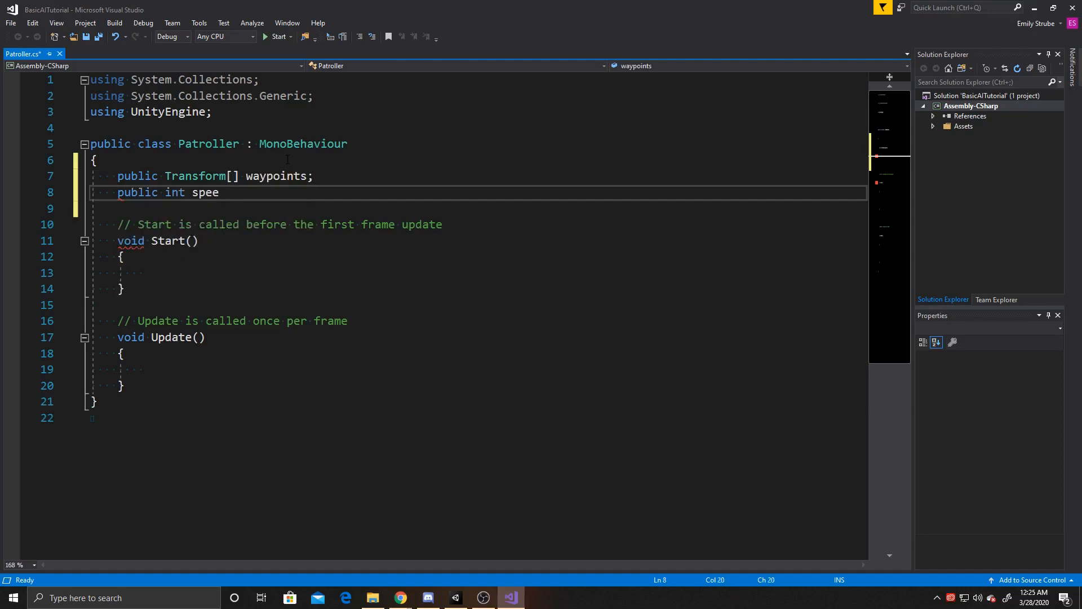
pyautogui.write('d;')
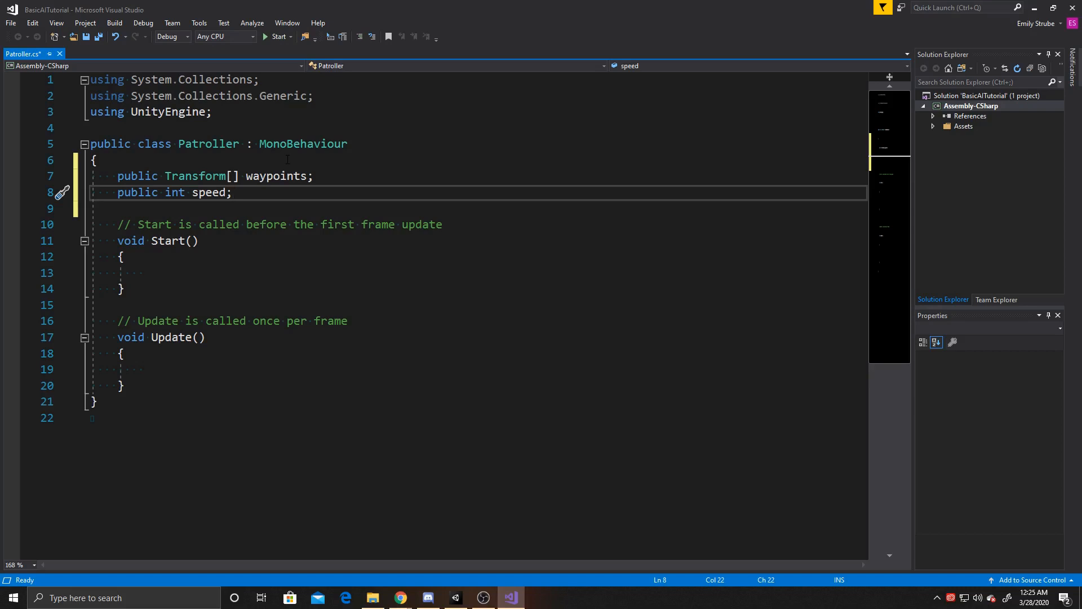
# Declare private int waypointIndex and private float dist below the public fields.
pyautogui.write('private int')
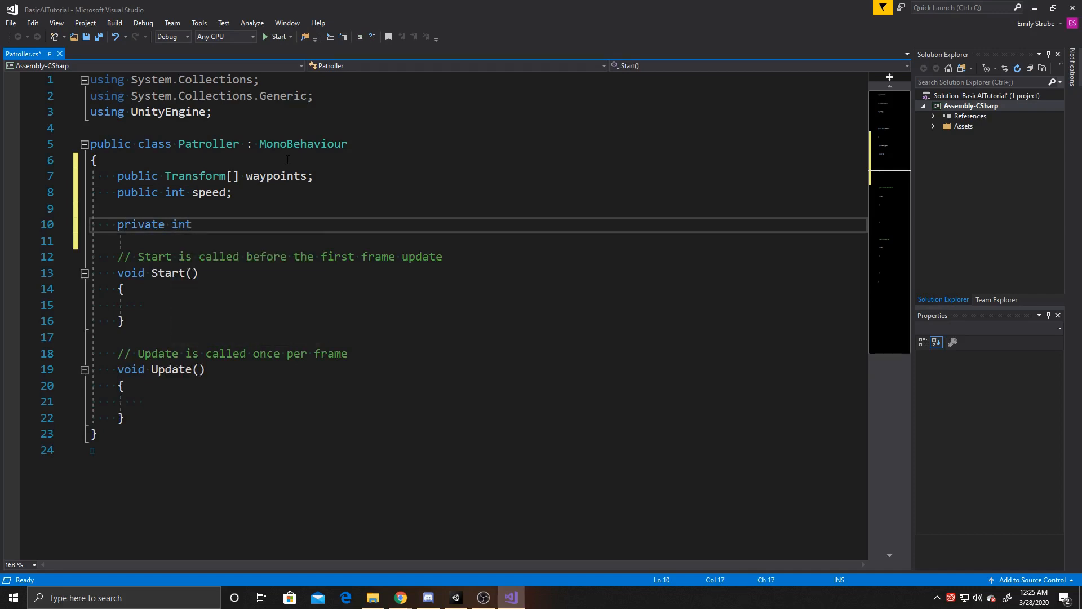
pyautogui.write('waypoi')
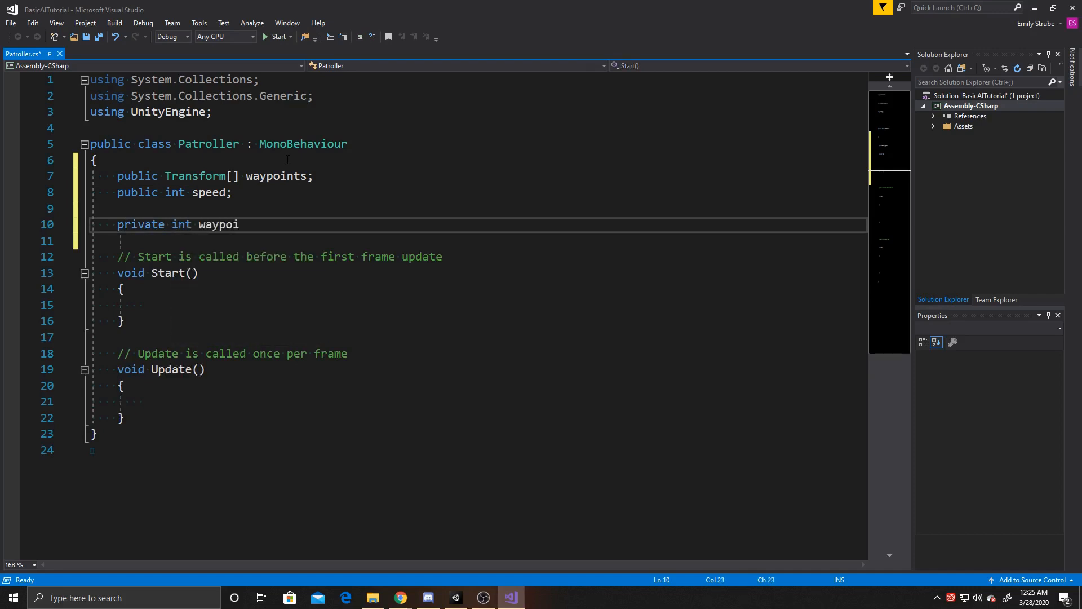
pyautogui.write('ntIndex;')
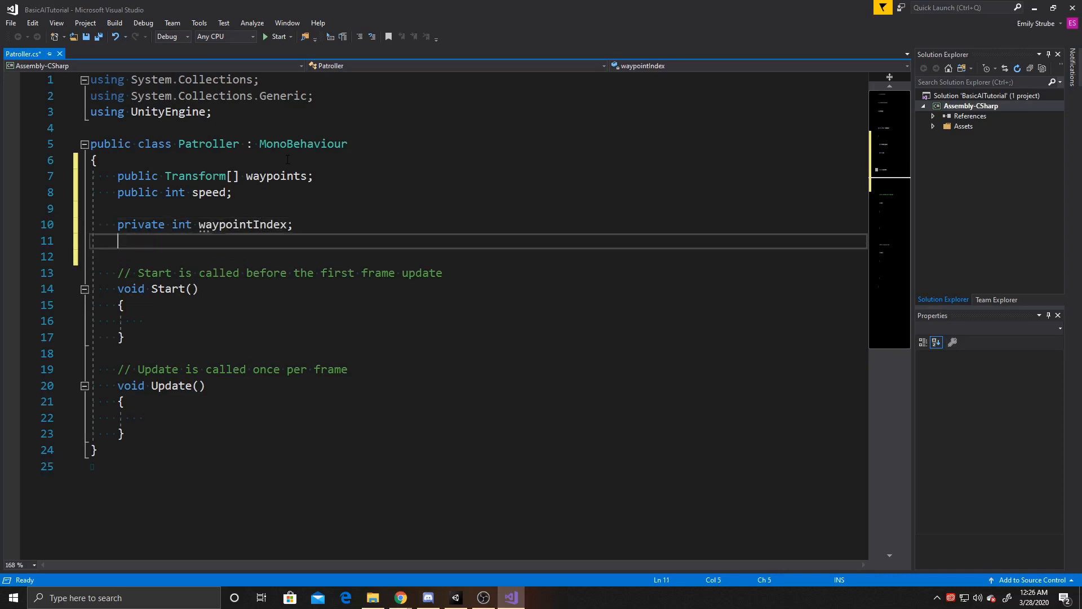
pyautogui.write('private float')
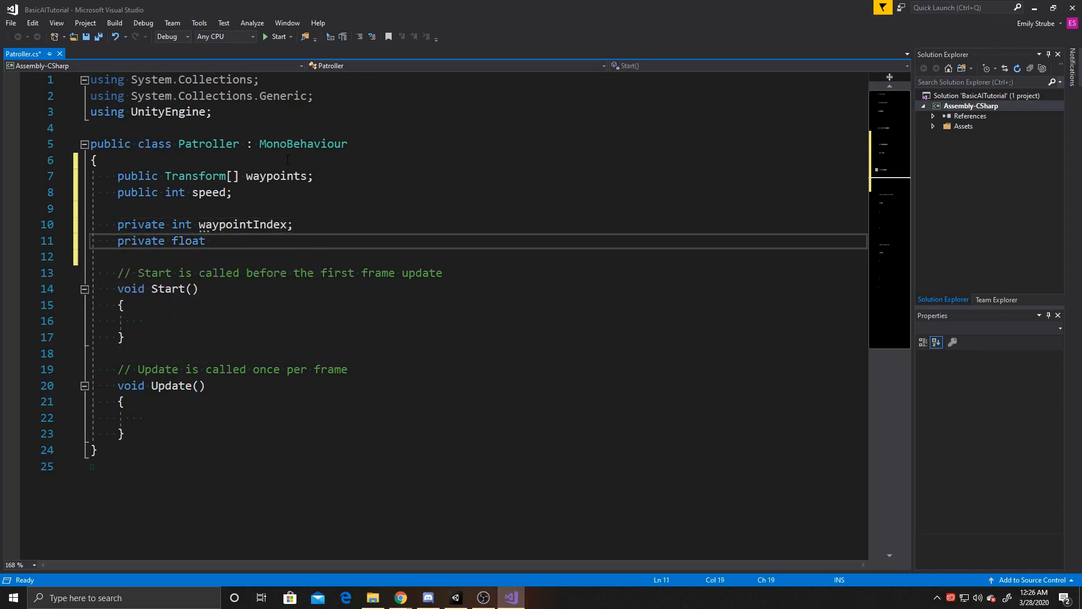
pyautogui.write('dist')
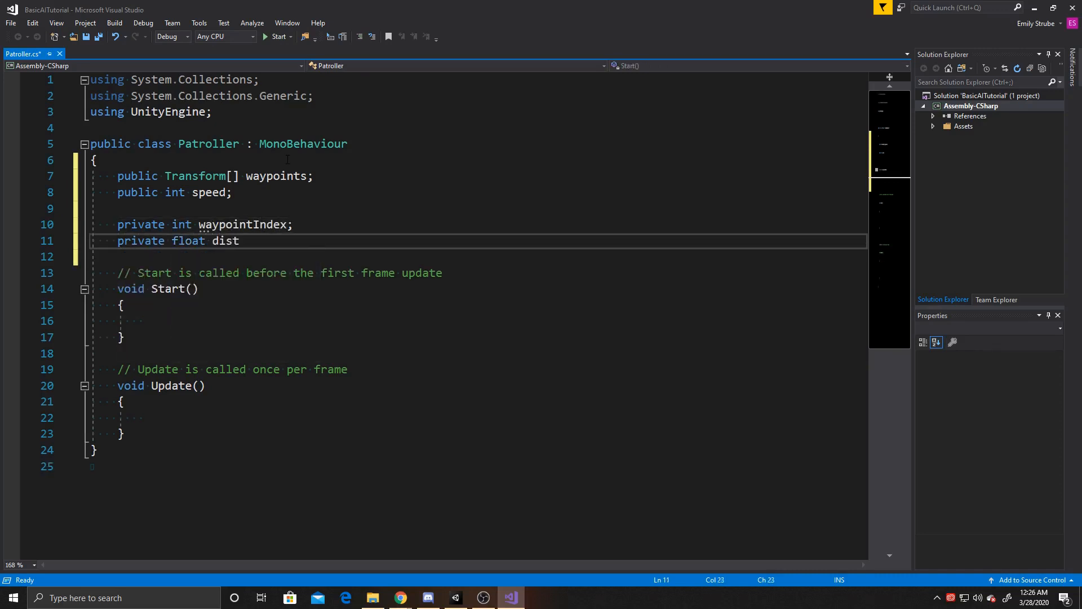
pyautogui.write(';')
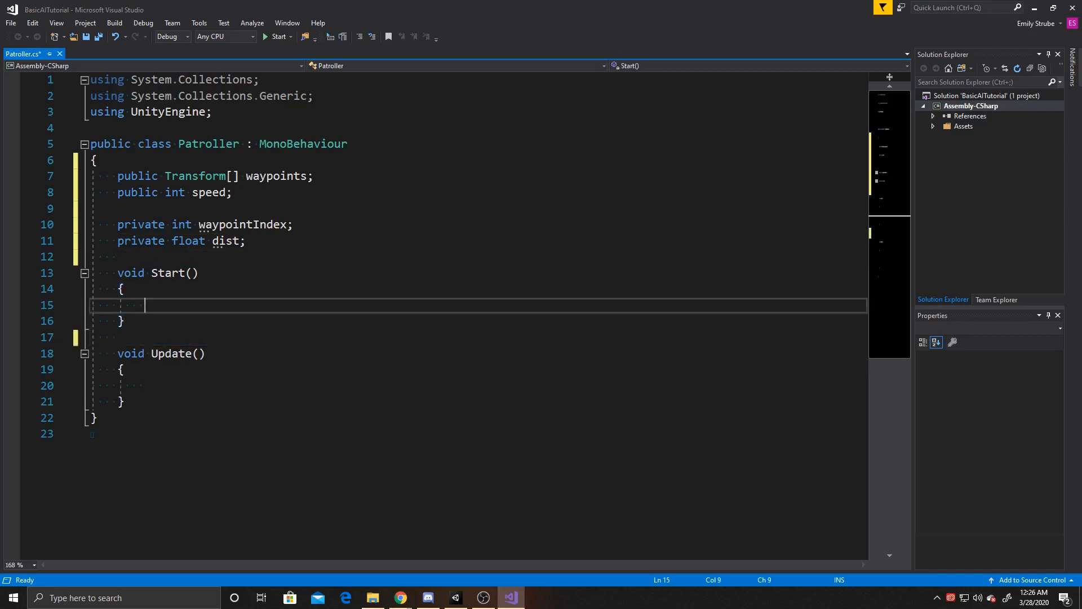
# In Start(), set waypointIndex = 0 and call transform.LookAt(waypoints[waypointIndex].position).
pyautogui.write('waypointIndex')
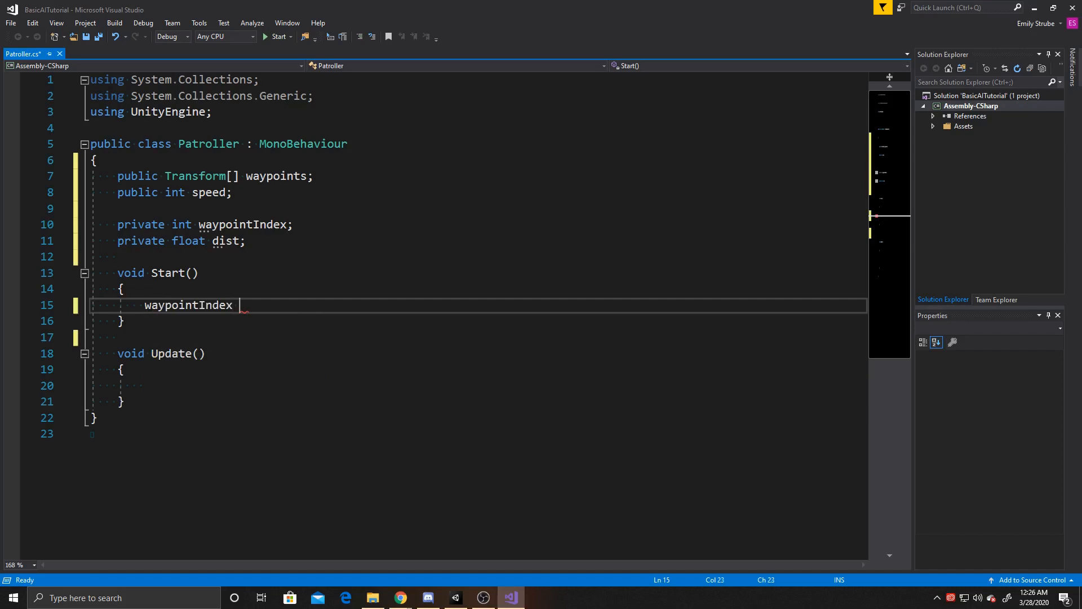
pyautogui.write('= 0;')
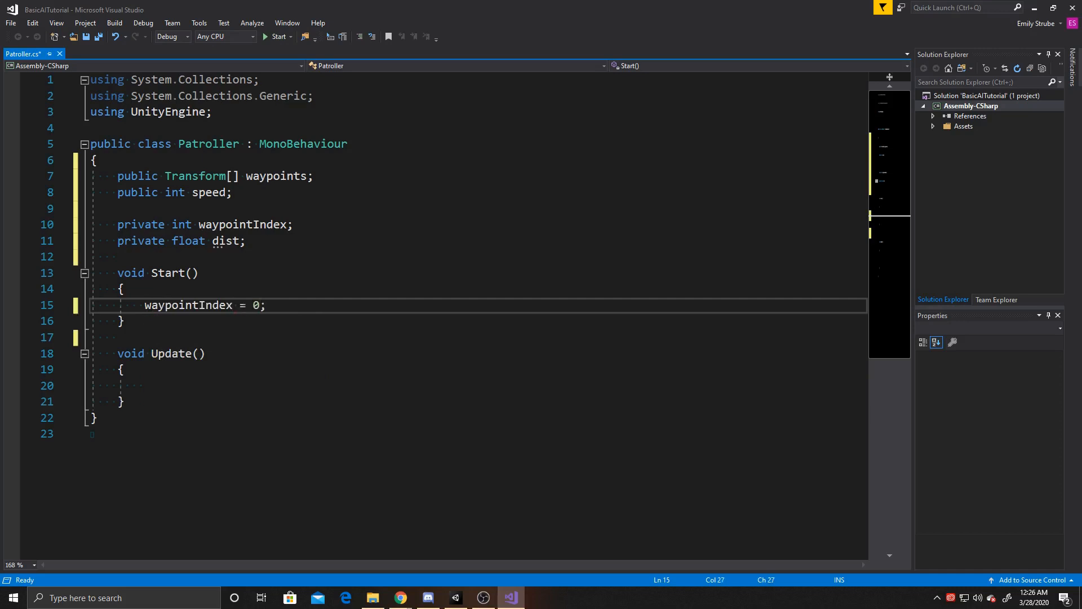
pyautogui.write('transform.LookAt')
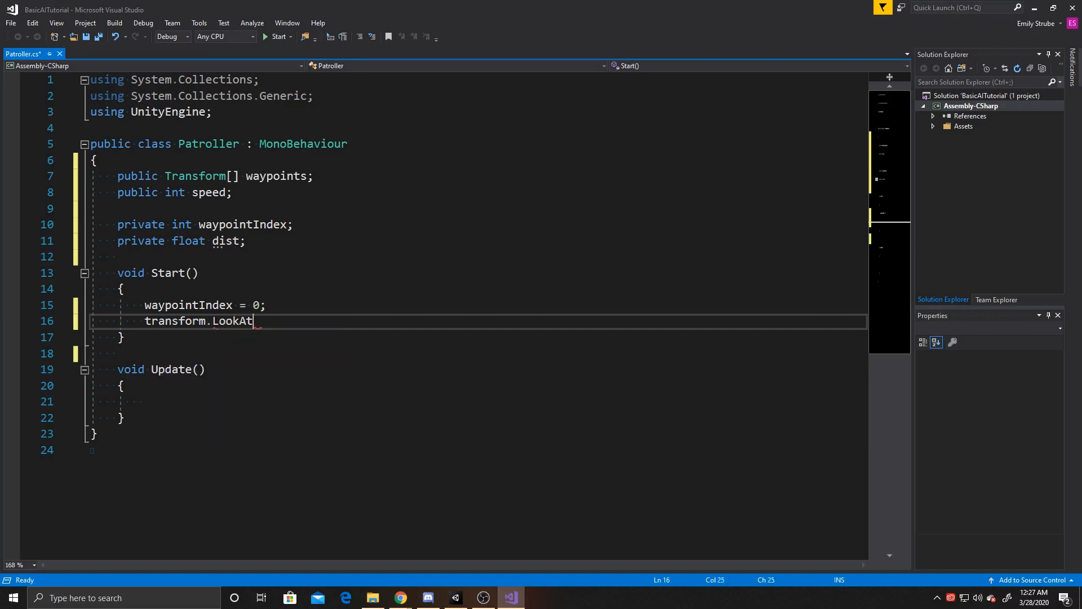
pyautogui.write('(')
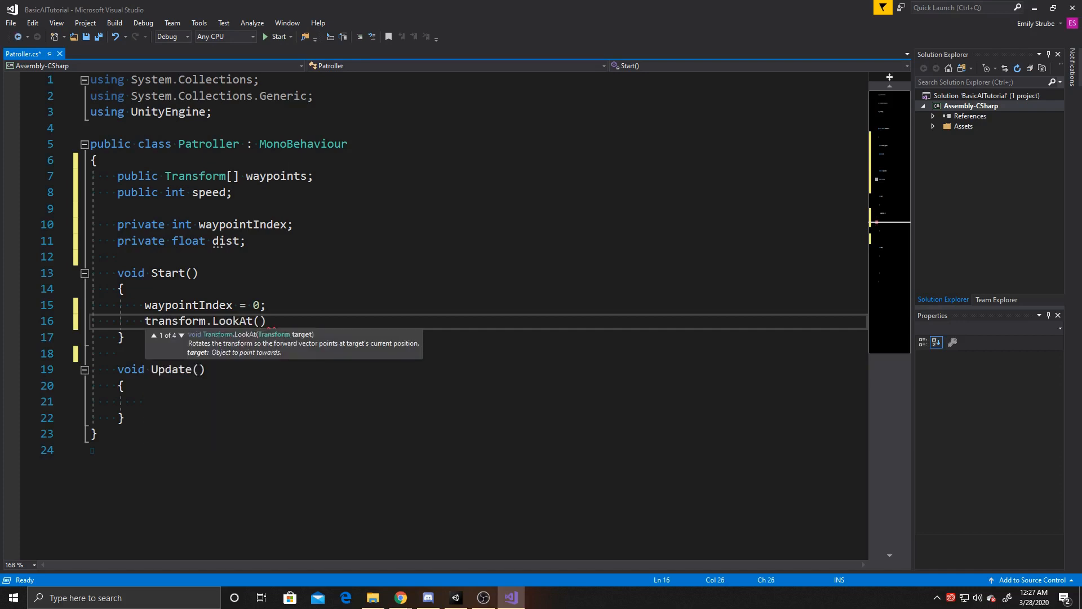
pyautogui.write('way')
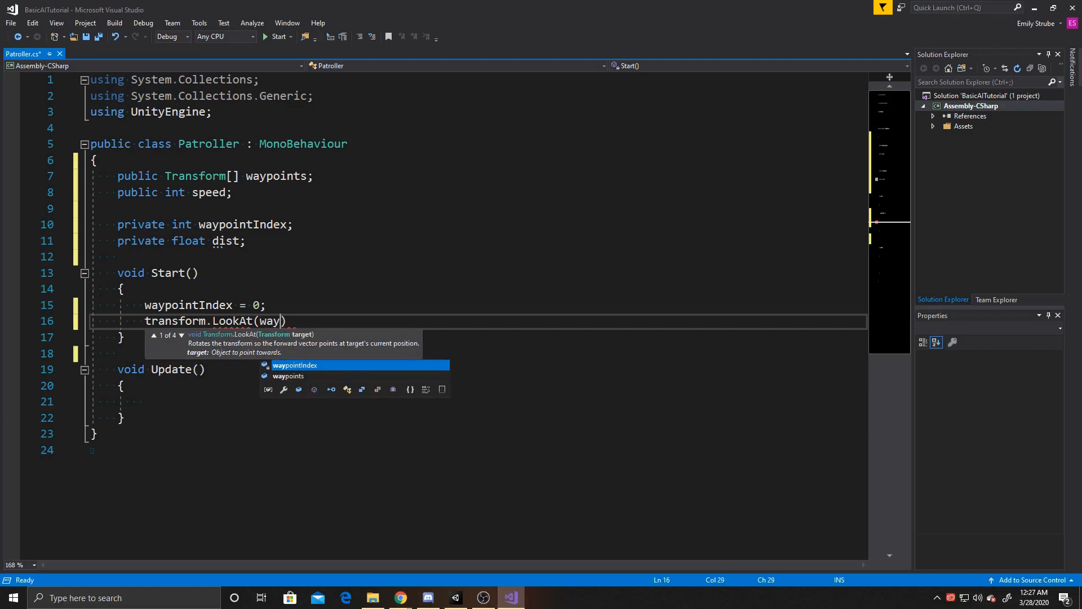
pyautogui.write('points[]')
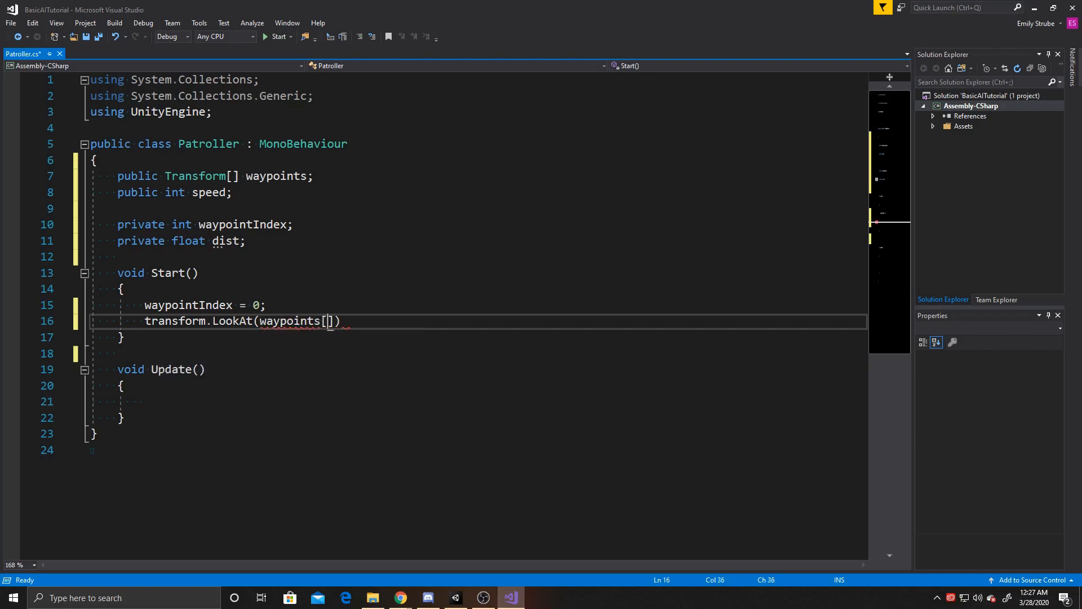
pyautogui.write('waypointIndex')
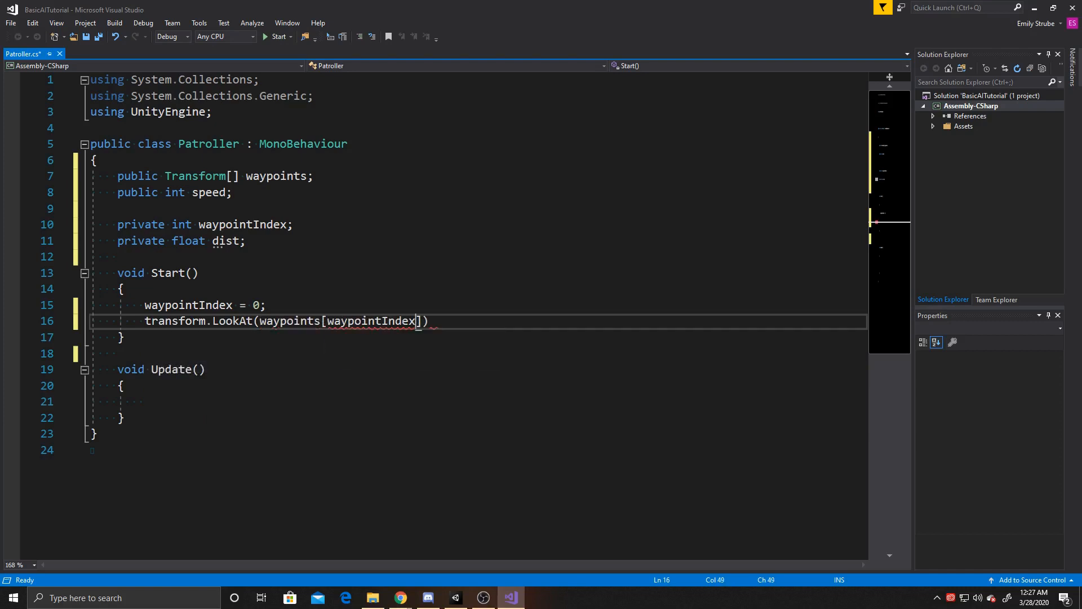
pyautogui.write('.position')
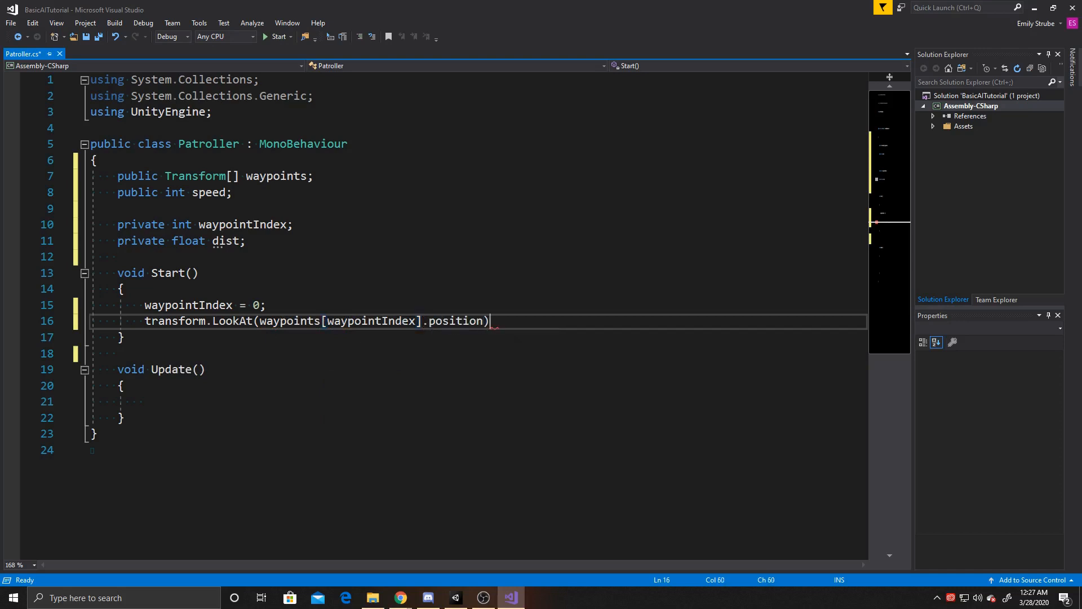
pyautogui.write(';')
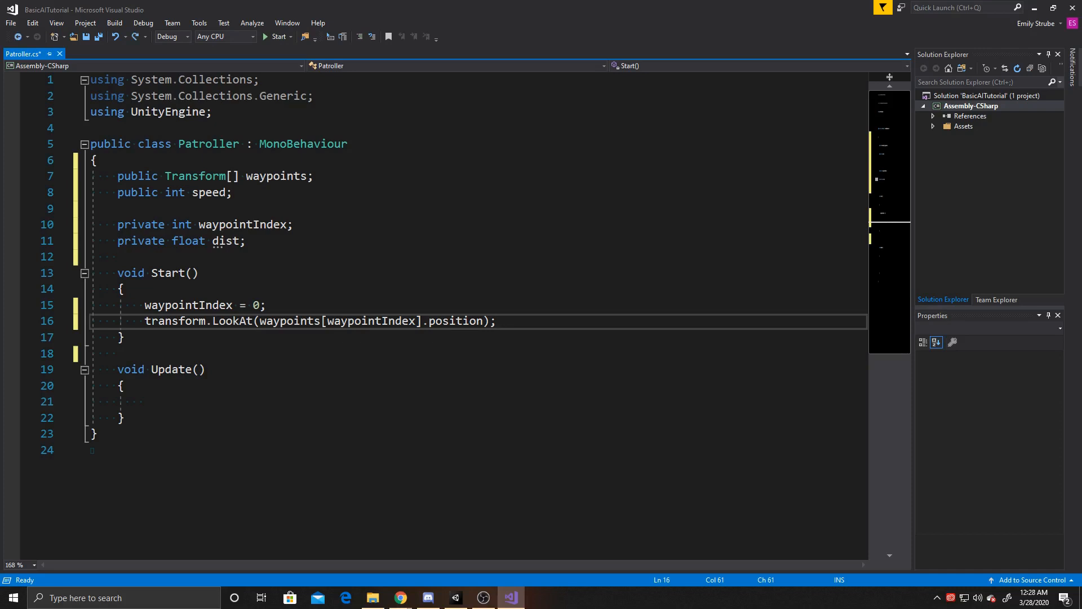
pyautogui.click(122, 417)
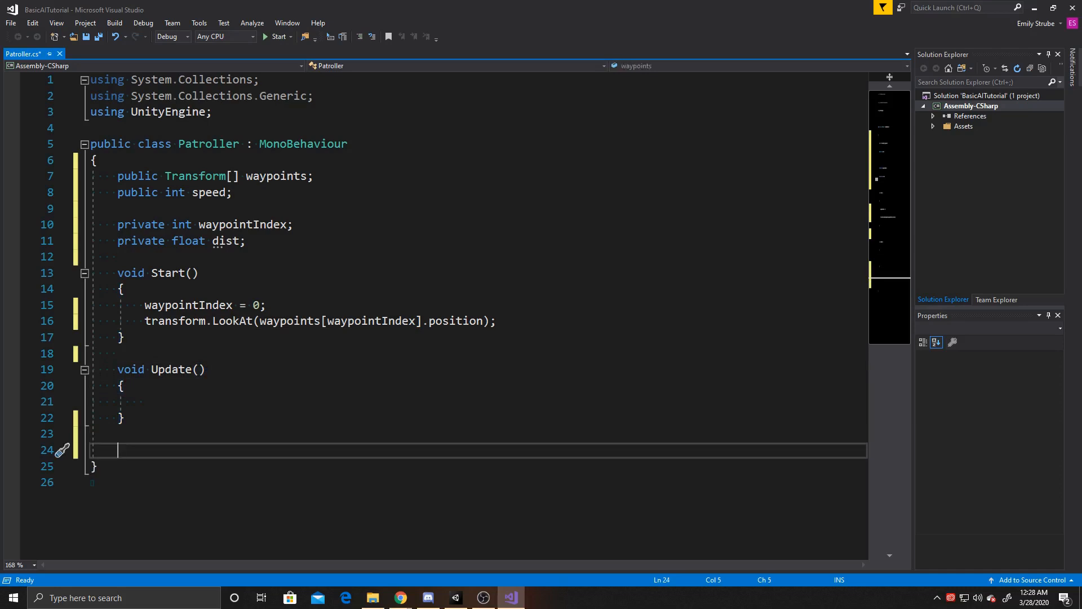
# Write void Patrol() with transform.Translate(Vector3.forward * speed * Time.
pyautogui.write('void Patrol(')
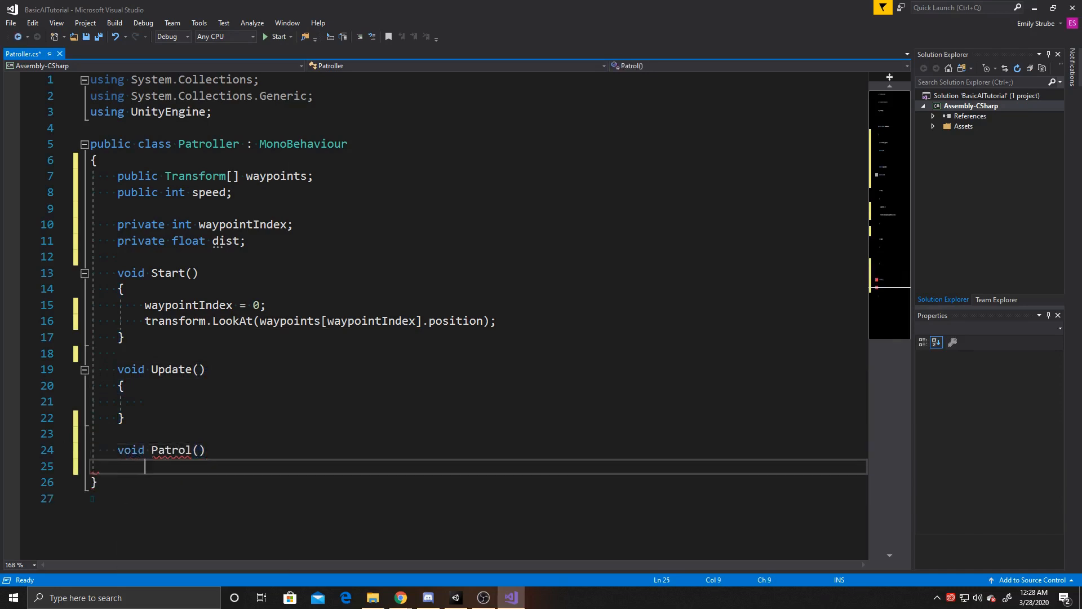
pyautogui.write('{')
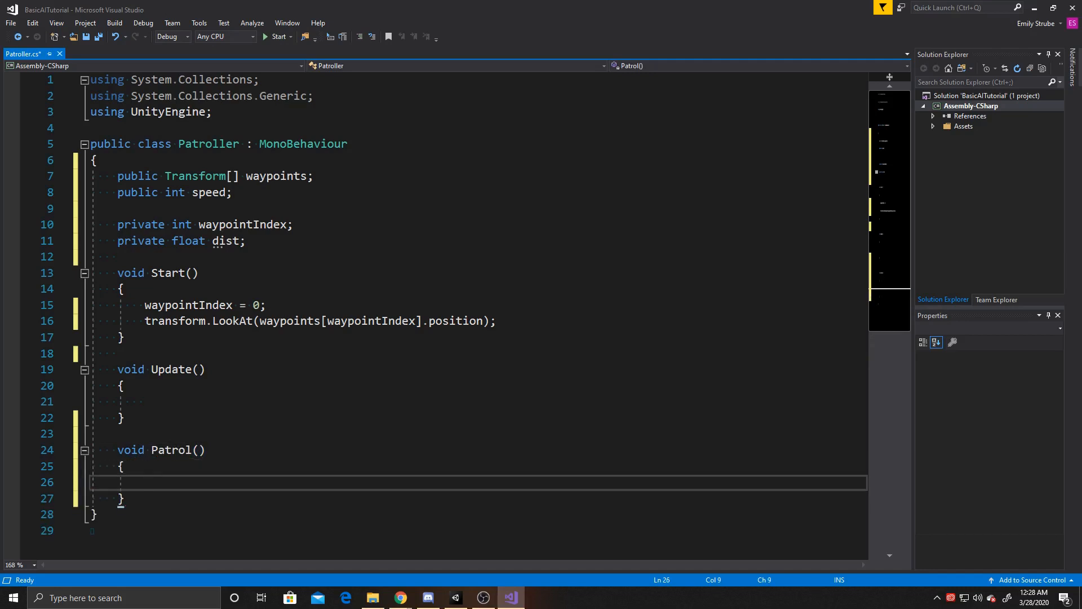
pyautogui.write('transform.translate')
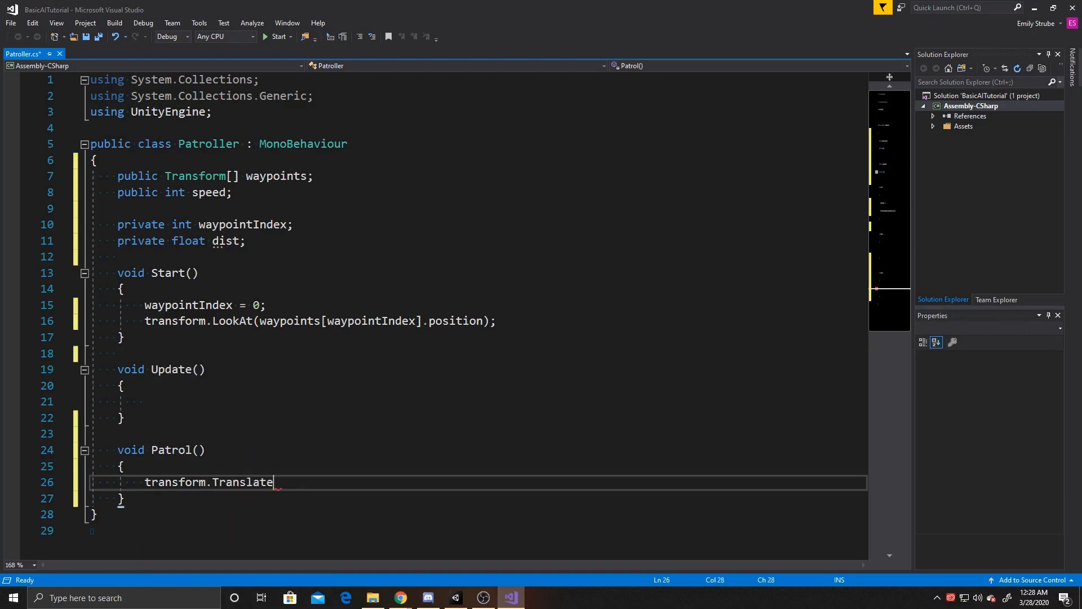
pyautogui.write('(Vector3.')
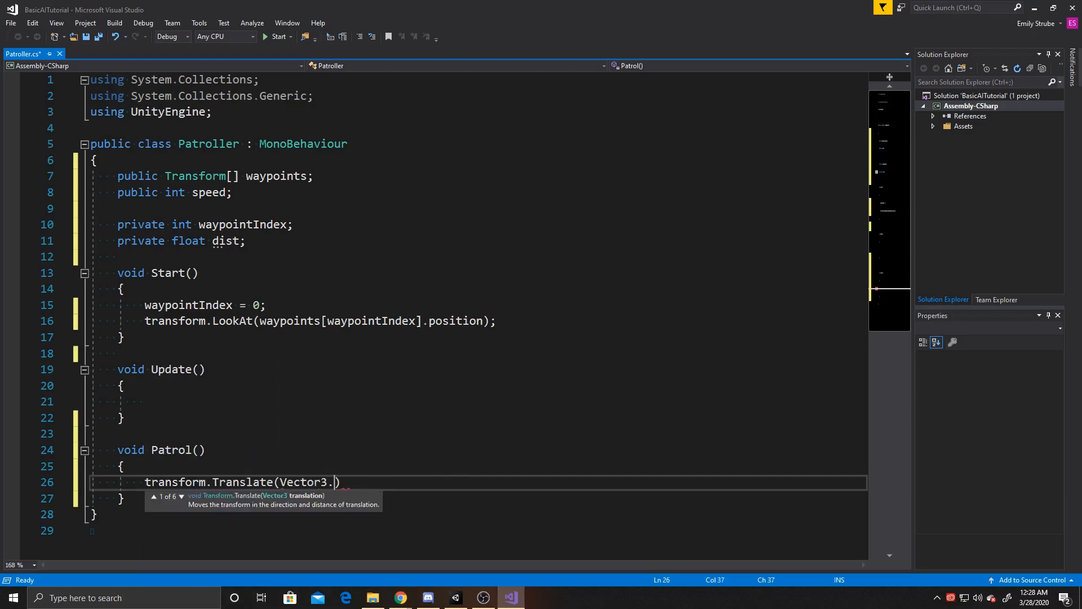
pyautogui.write('forward')
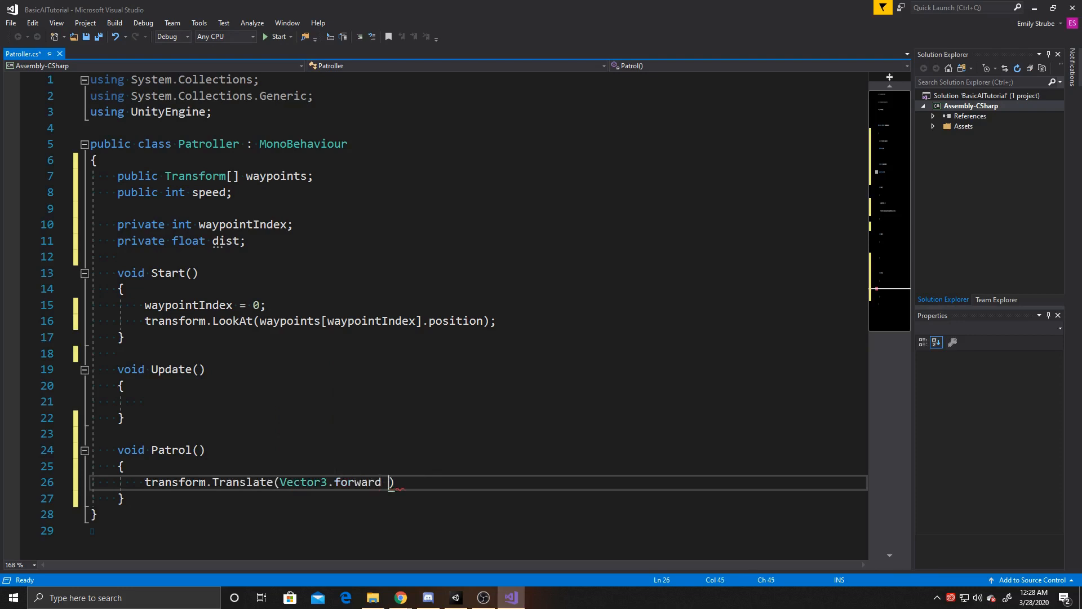
pyautogui.write('*')
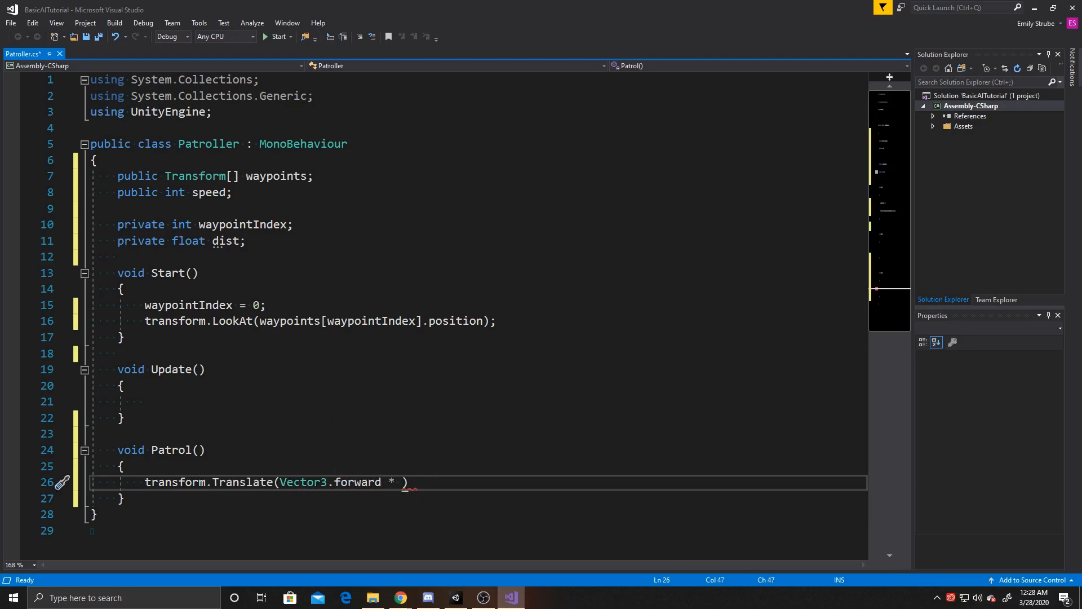
pyautogui.write('ppe')
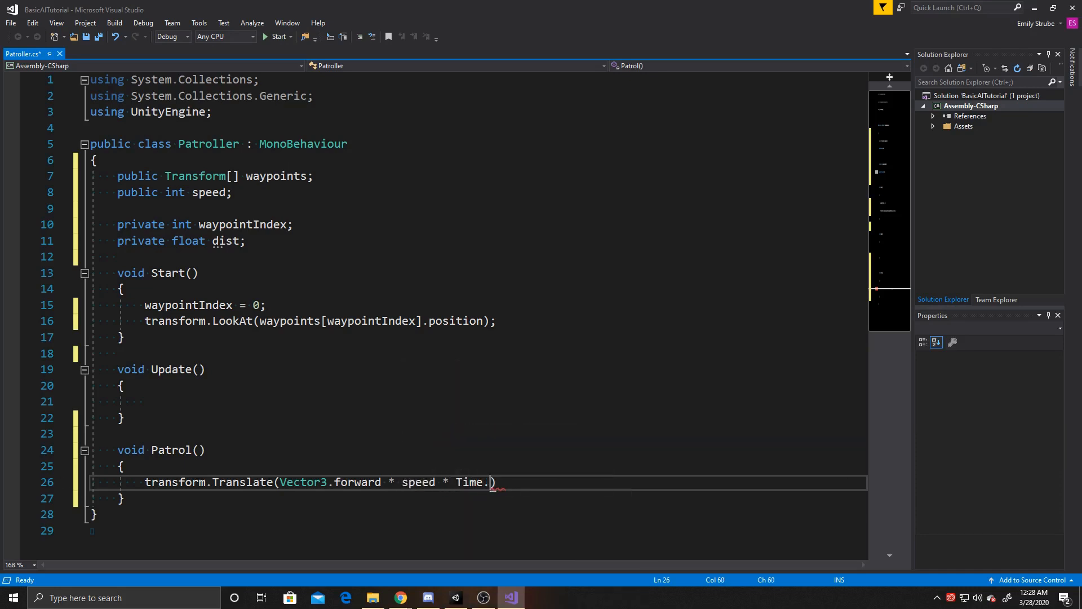
# Finish Patrol with Time.deltaTime and declare a new void IncreaseIndex() method.
pyautogui.write('deltaTime;')
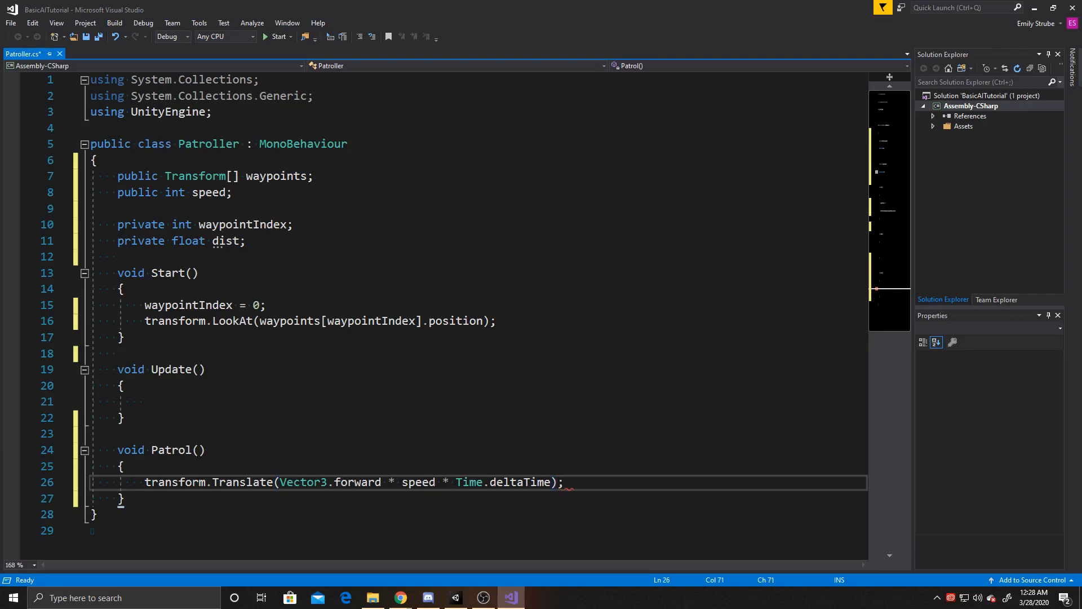
pyautogui.press('enter')
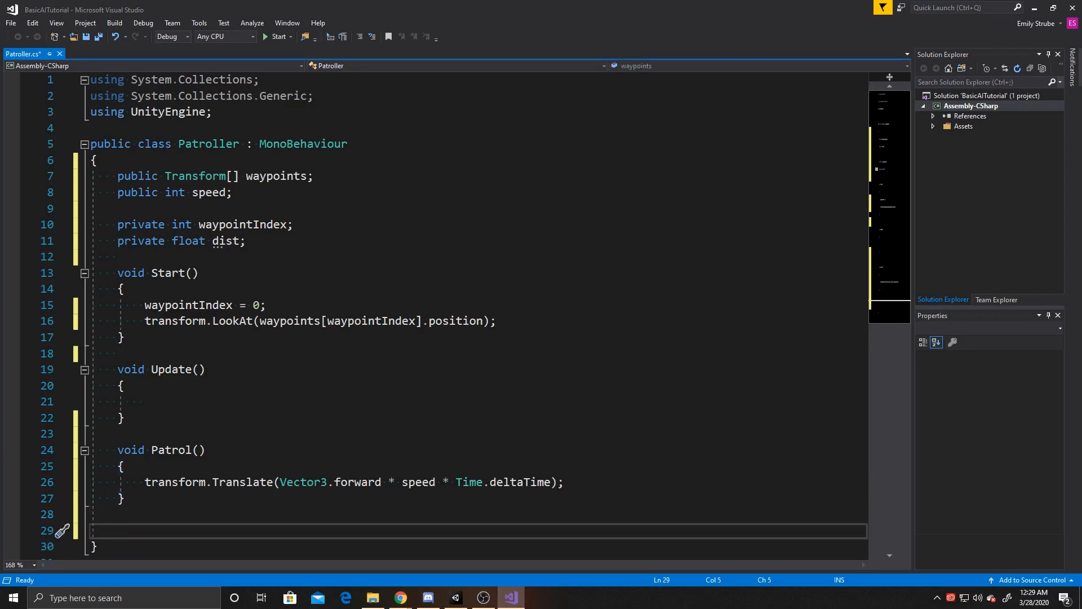
pyautogui.write('void')
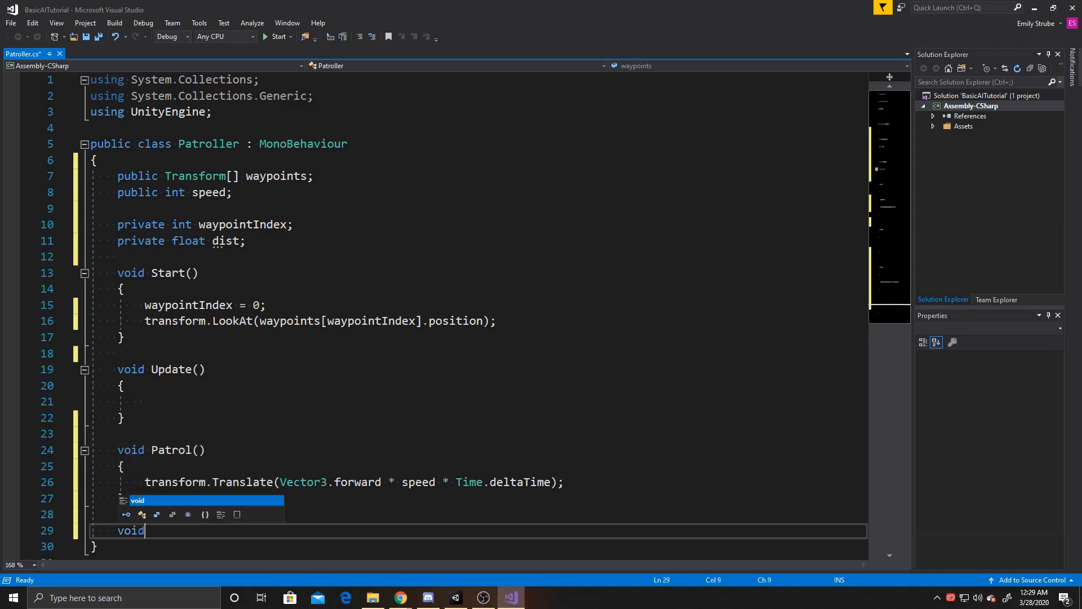
pyautogui.write('Incr')
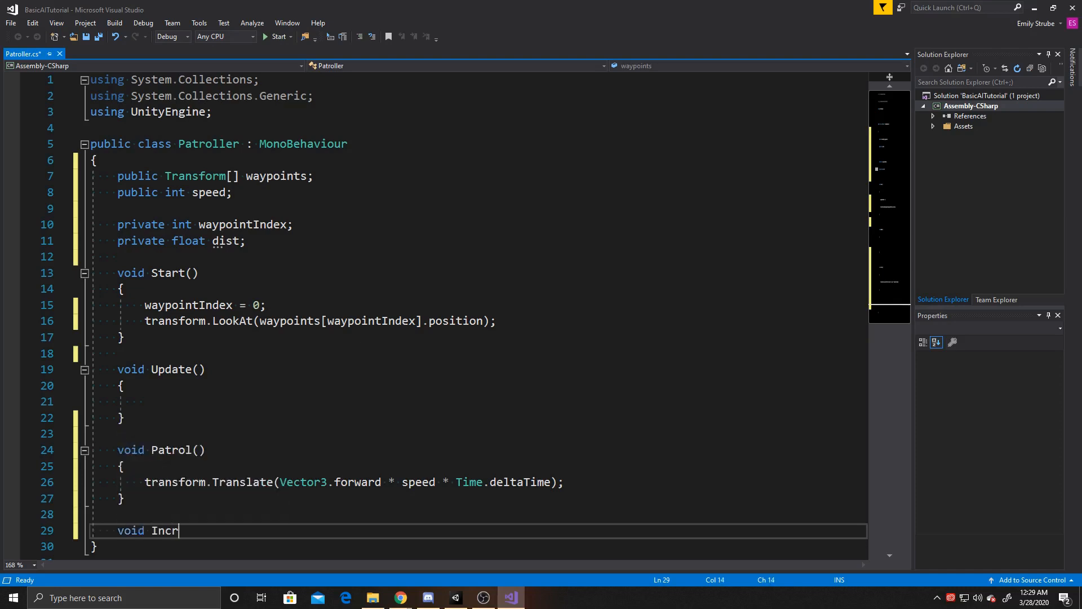
pyautogui.write('easeInd')
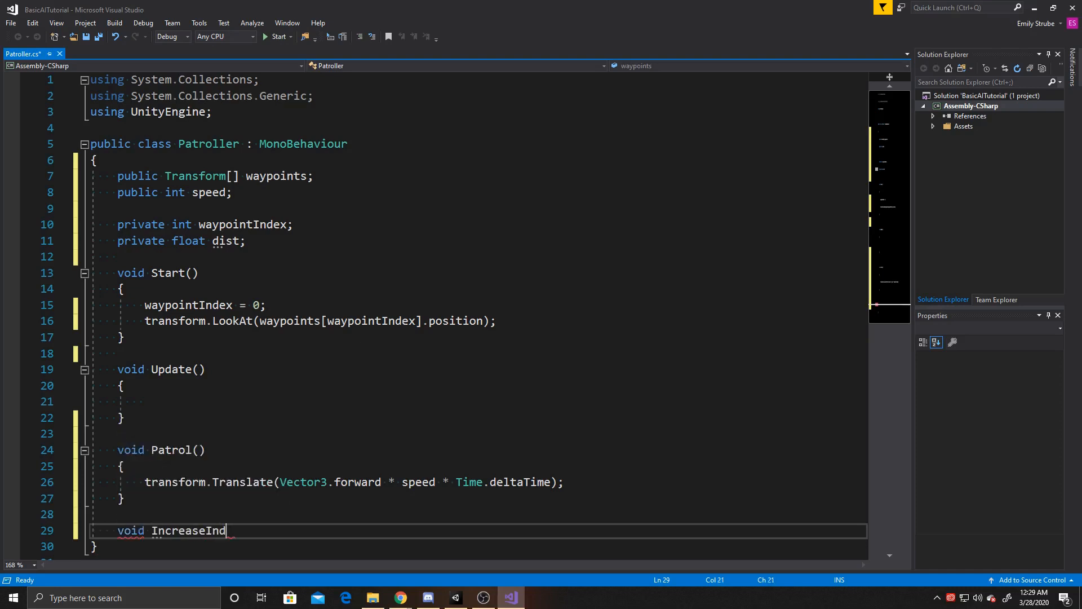
pyautogui.write('ex()')
pyautogui.write('{')
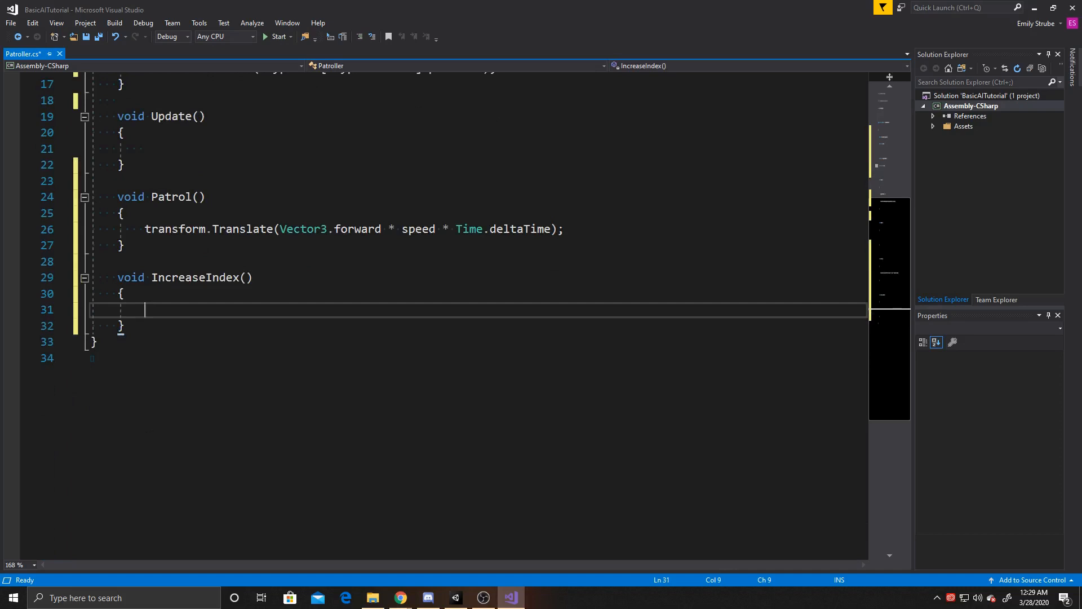
# Increment waypointIndex and open an if checking waypointIndex >= waypoints.Length.
pyautogui.write('way')
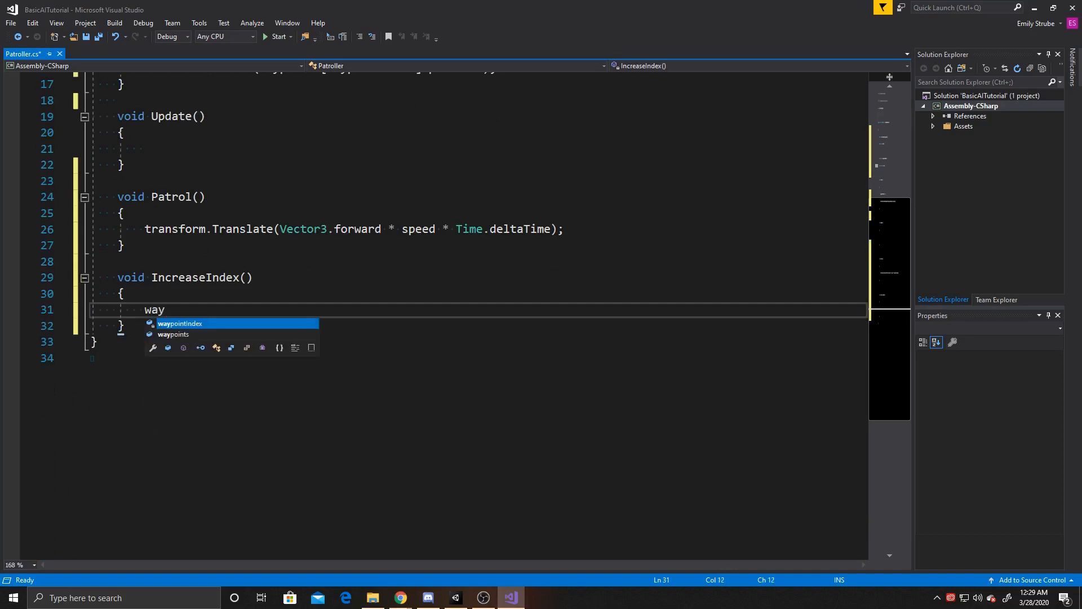
pyautogui.press('tab')
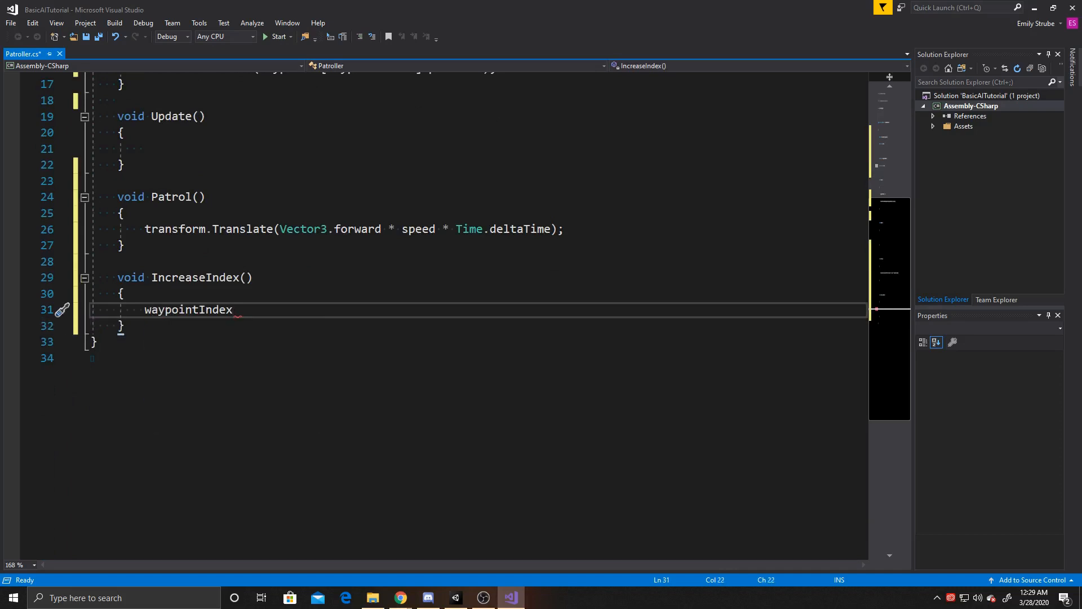
pyautogui.write('++;')
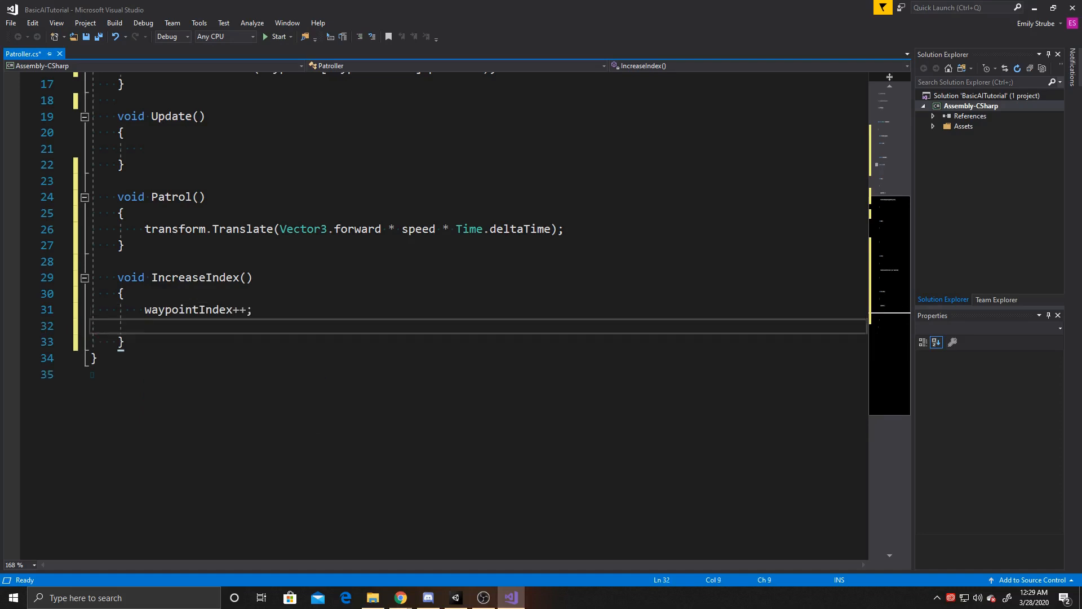
pyautogui.write('if()')
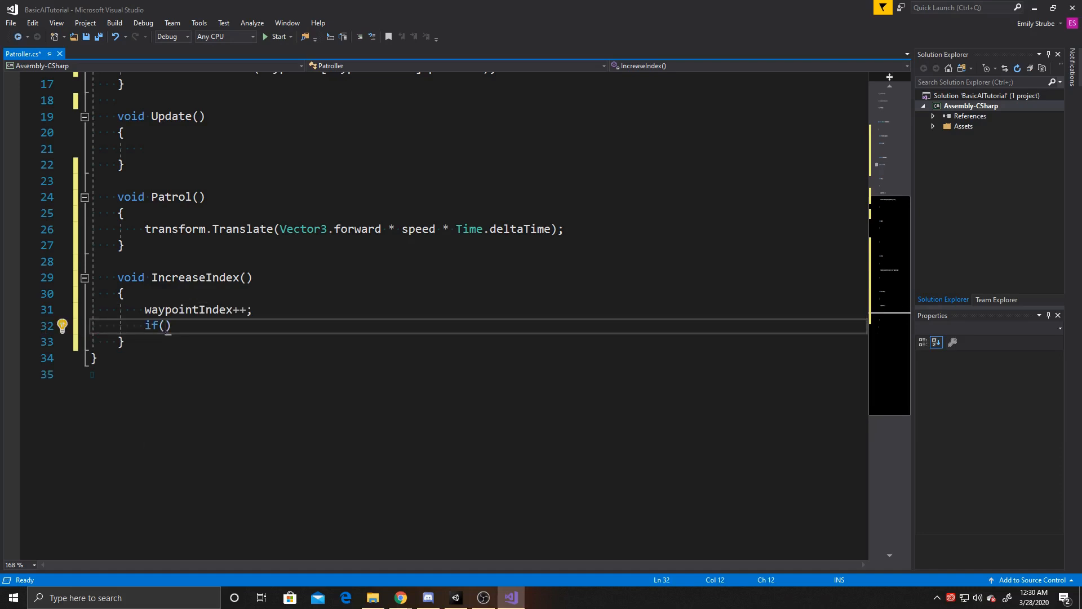
pyautogui.write('waypointIndex')
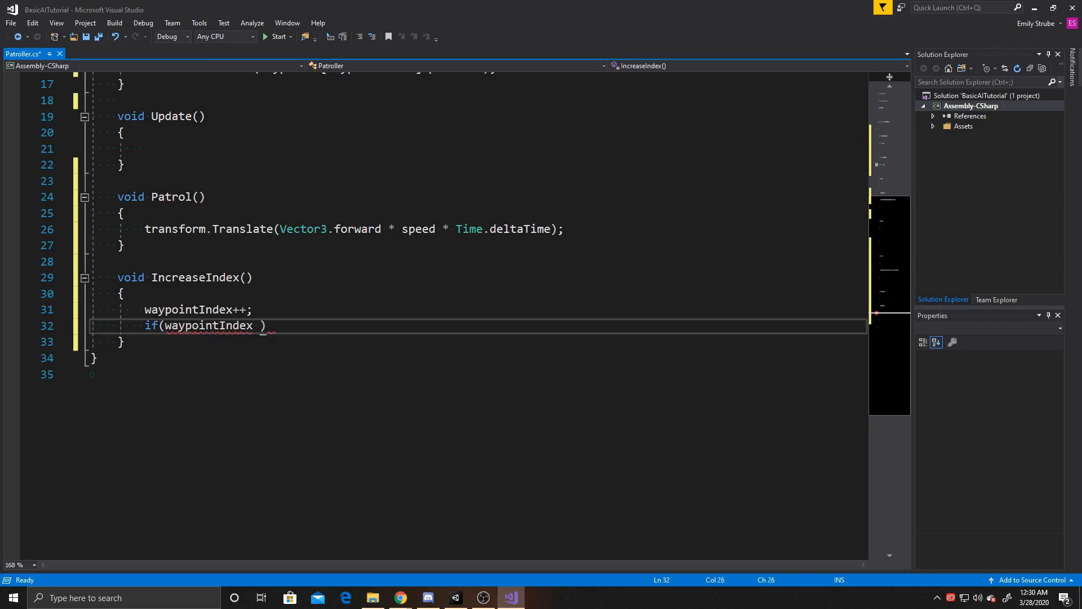
pyautogui.write('>= w')
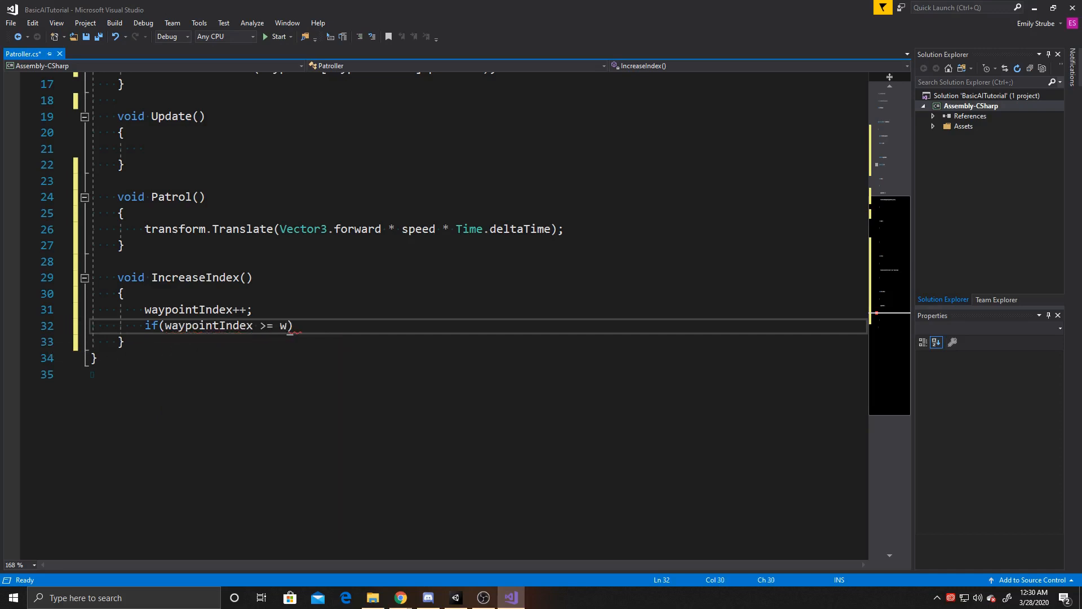
pyautogui.write('aypoints')
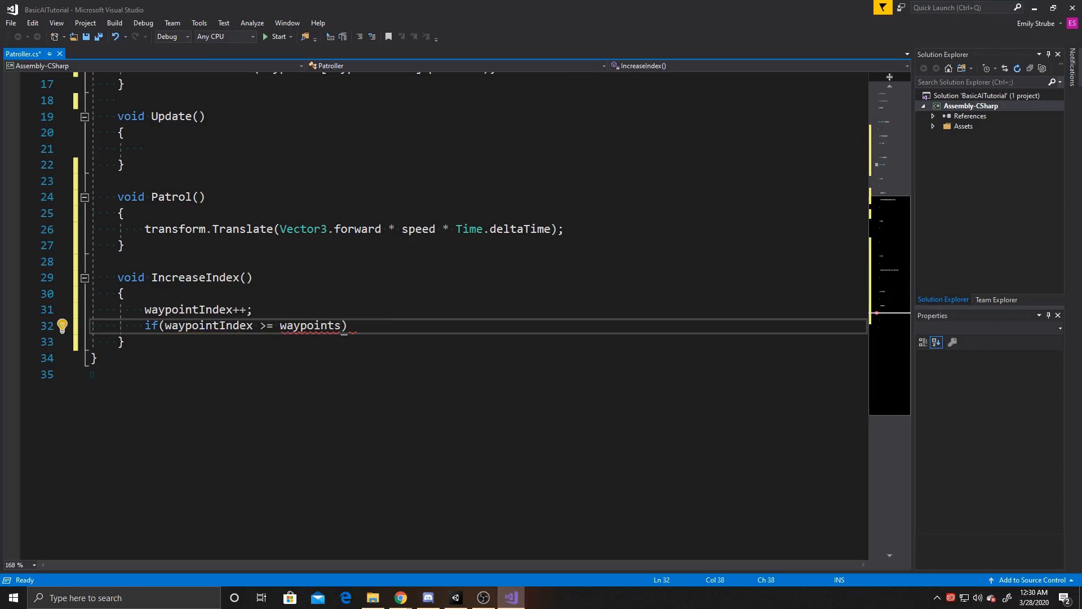
pyautogui.write('.Length')
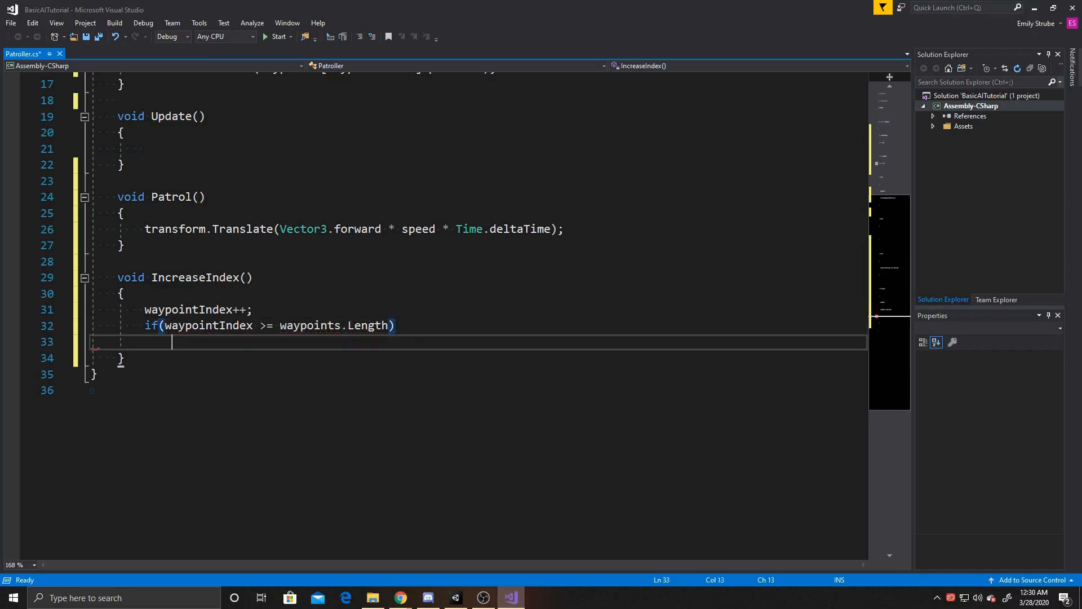
pyautogui.write('{')
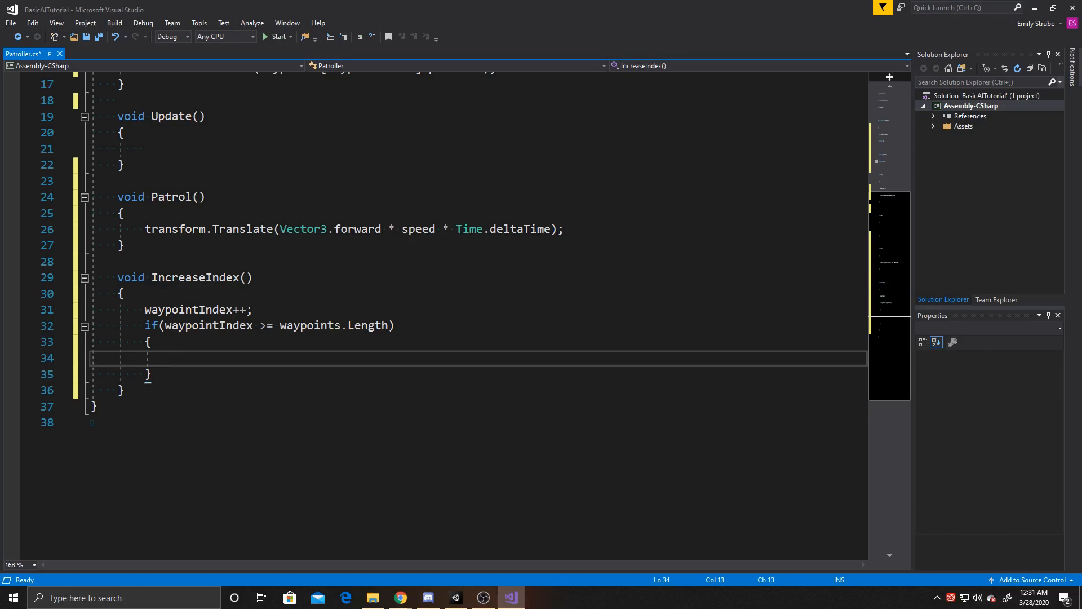
# Reset waypointIndex to 0 inside the if, then LookAt waypoints[waypointIndex].position.
pyautogui.write('way')
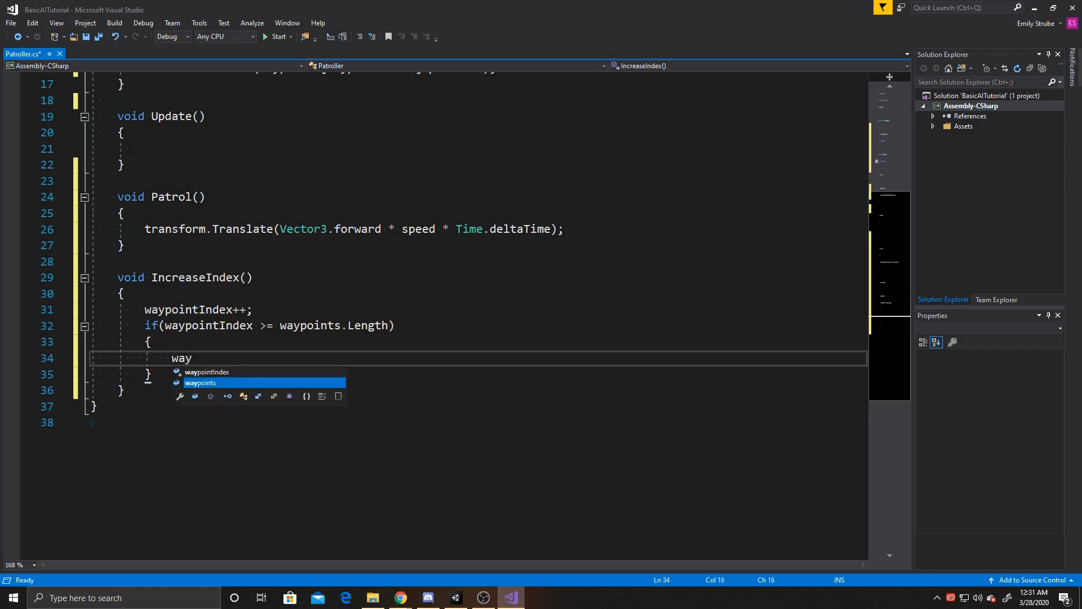
pyautogui.write('waypointIndex =')
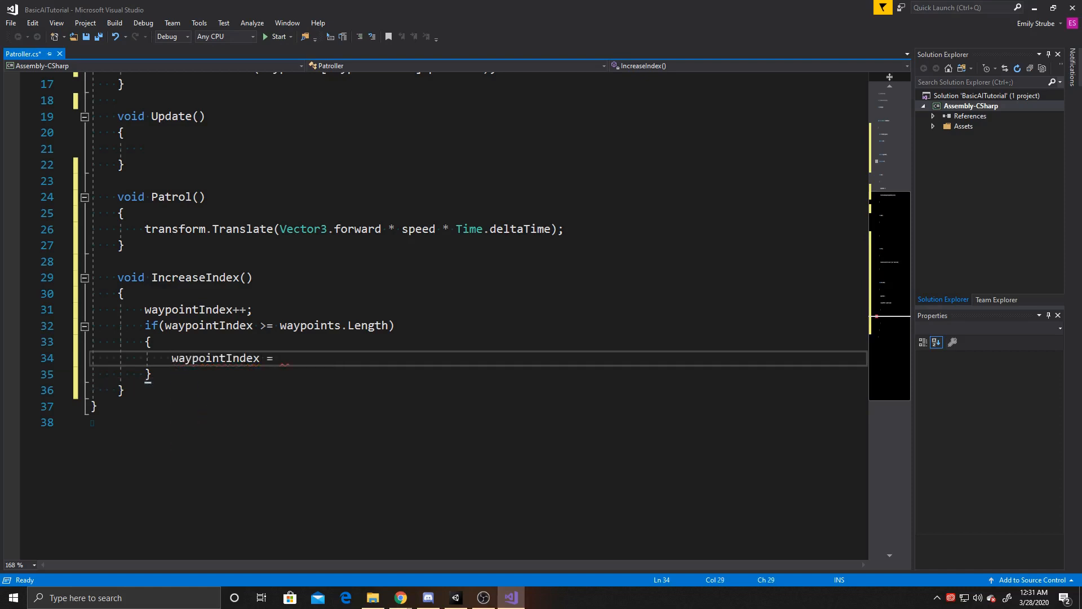
pyautogui.write('0;')
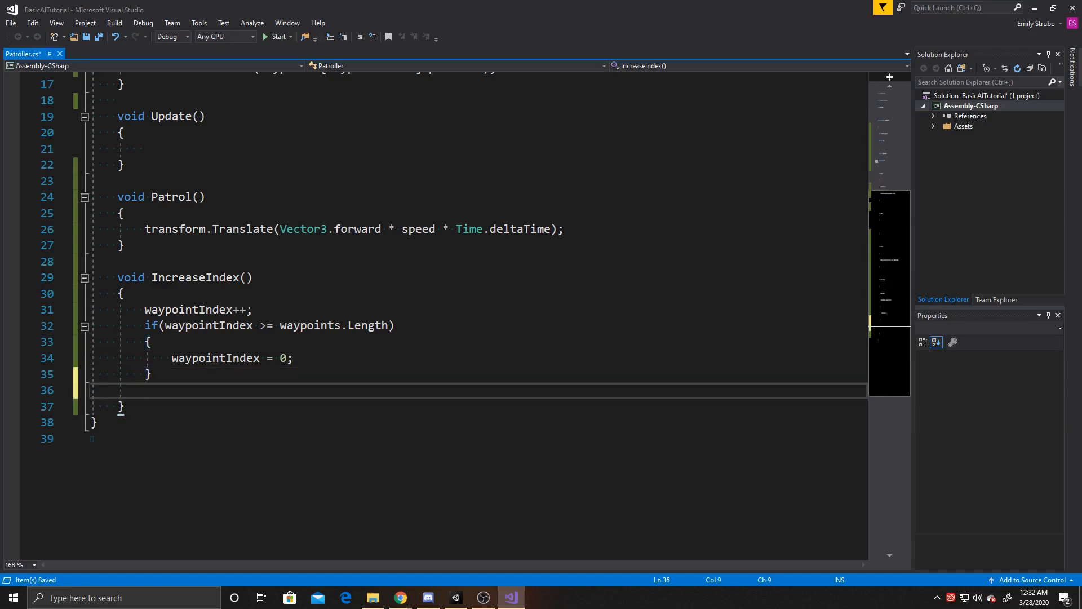
pyautogui.write('transform.lo')
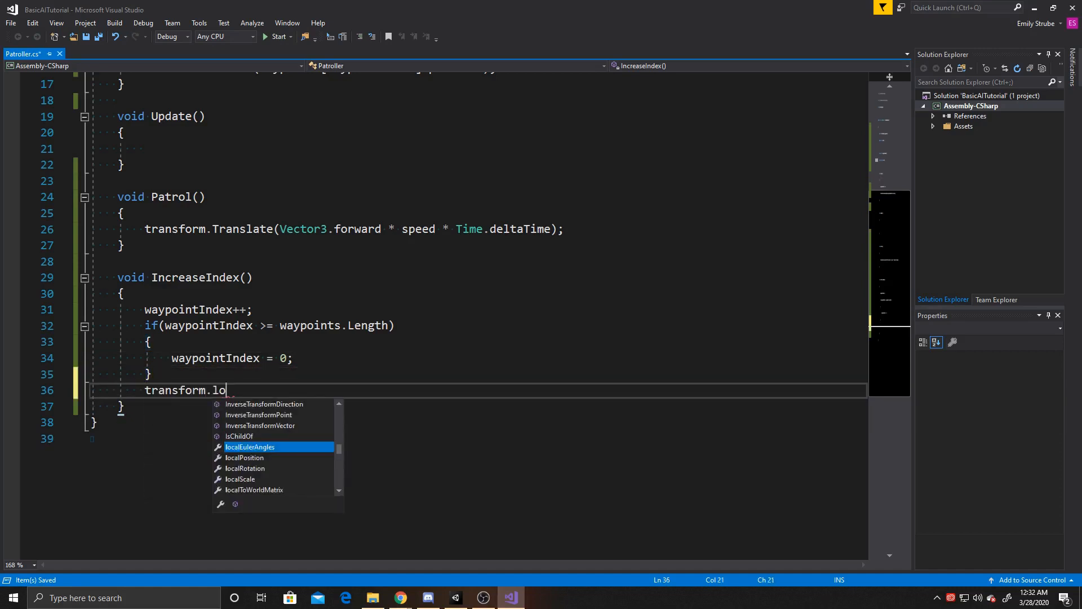
pyautogui.write('LookAt()')
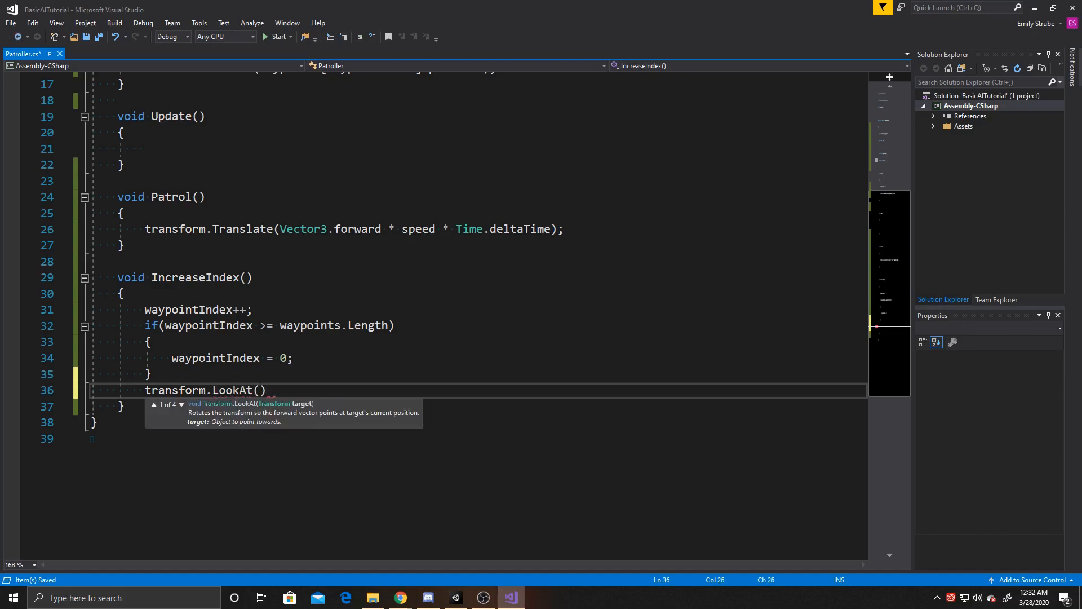
pyautogui.write('waypoints')
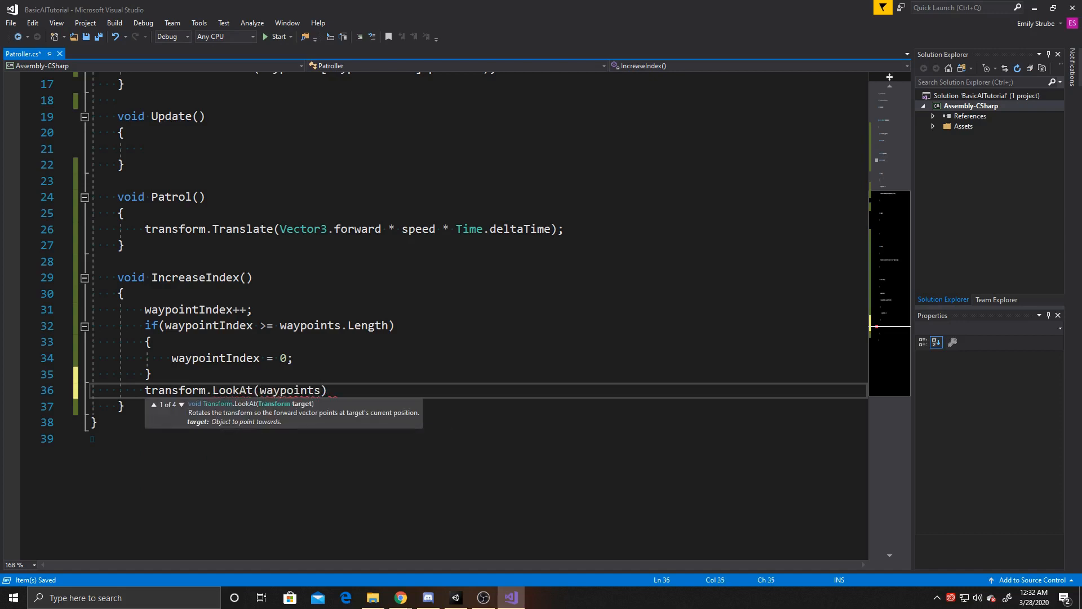
pyautogui.write('[waypointIndex]')
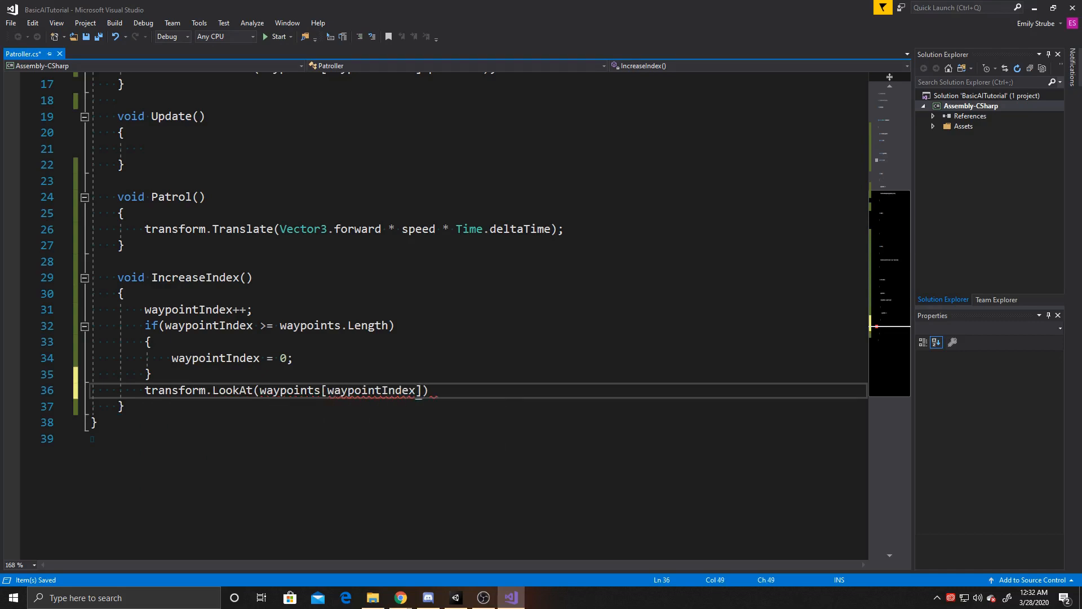
pyautogui.write('.position')
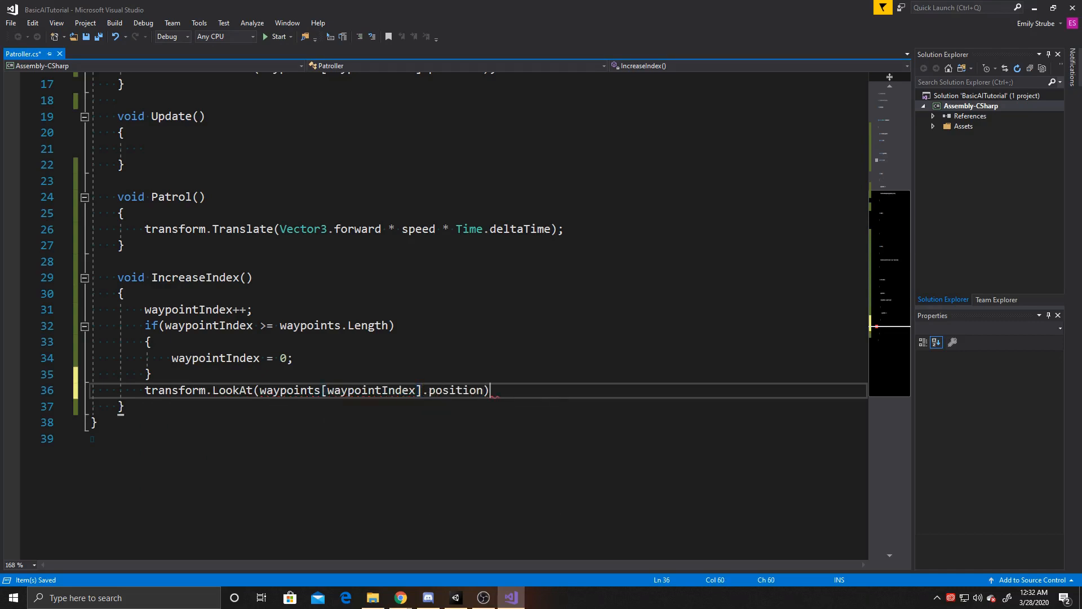
pyautogui.write(';')
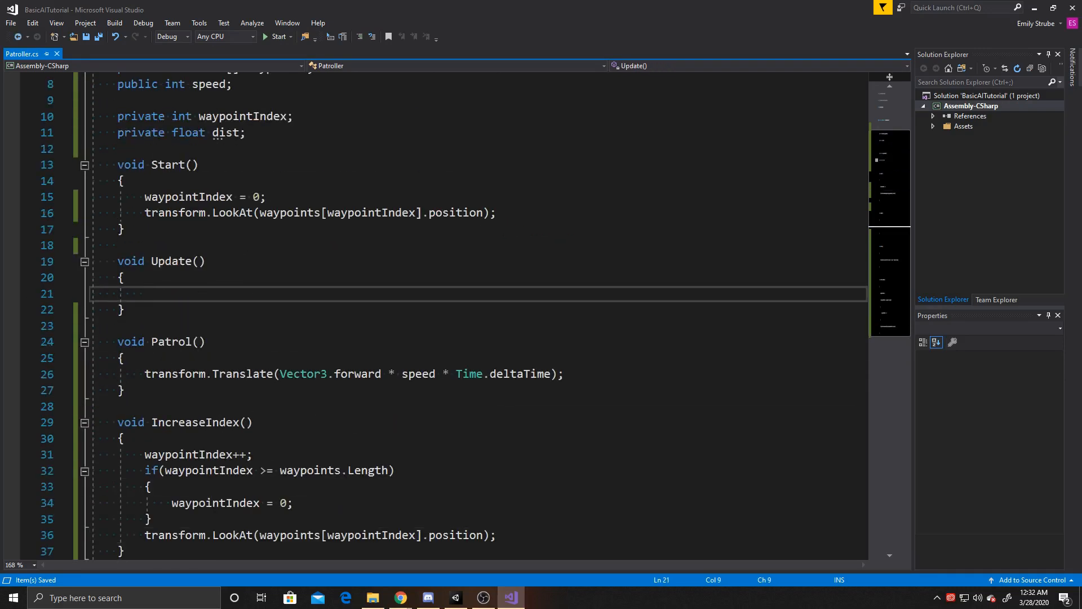
# In Update, set dist = Vector3.Distance(transform.position, waypoints[waypointIndex].position).
pyautogui.write('dist =')
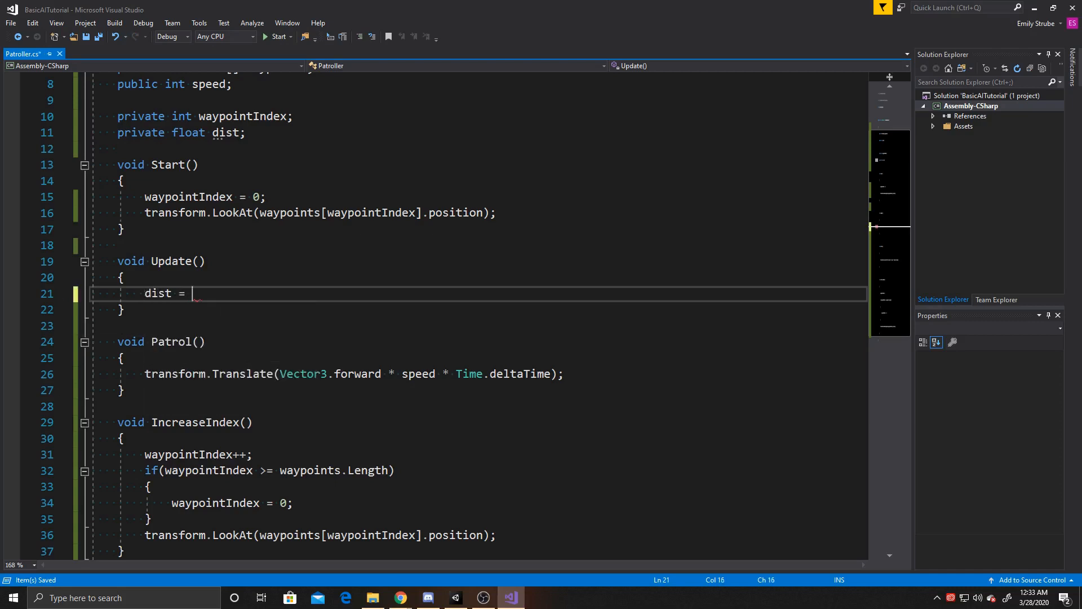
pyautogui.write('ve')
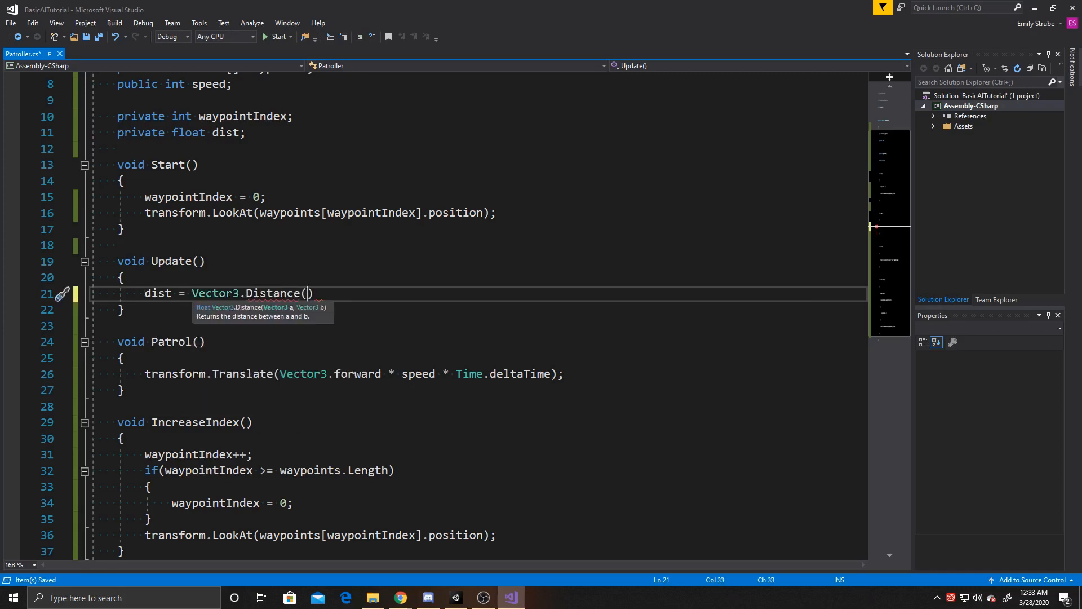
pyautogui.write('transform.position')
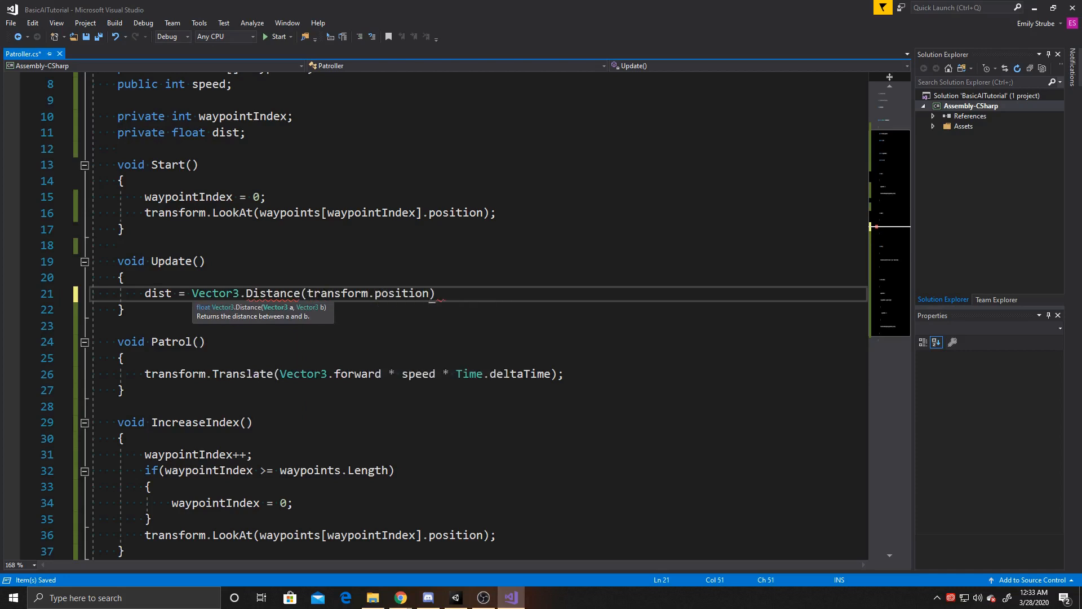
pyautogui.write(', waypoints')
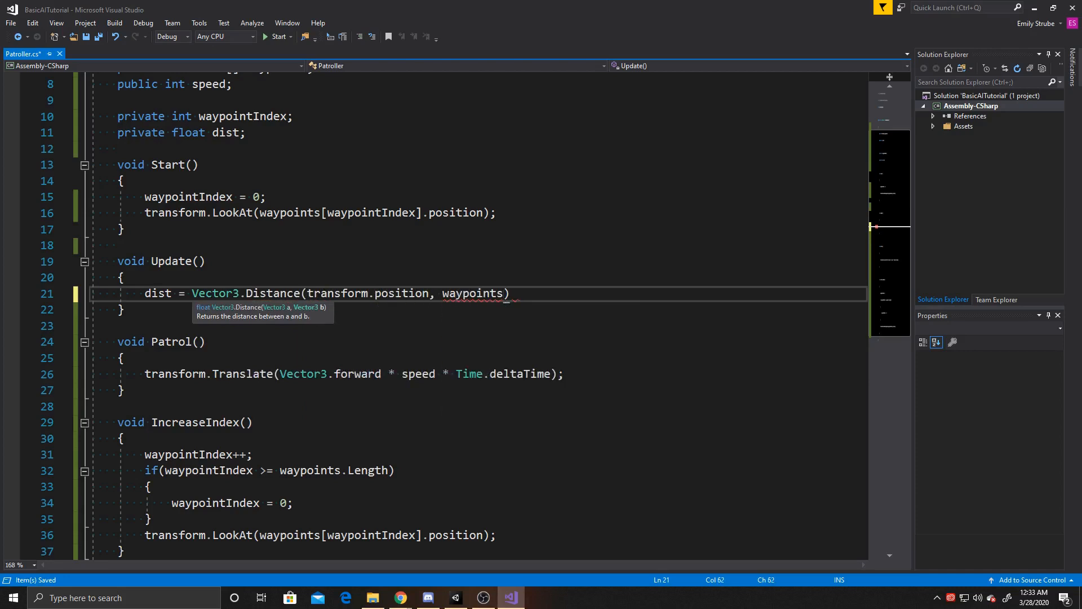
pyautogui.write('[waypointIndex].position')
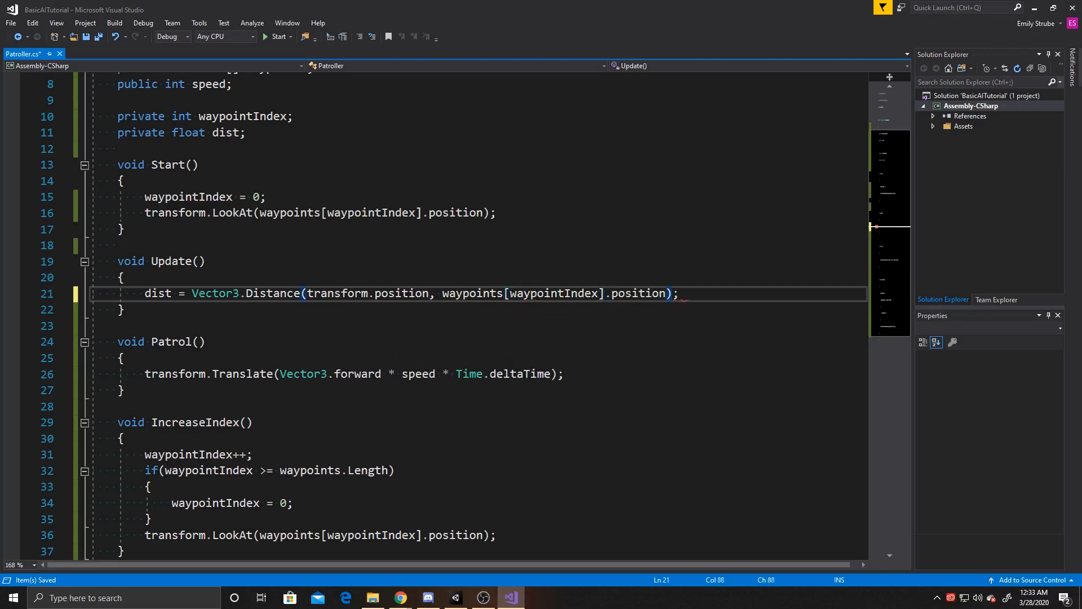
# Call IncreaseIndex() when dist < 1f, then Patrol(), and save the script.
pyautogui.write('if(dis')
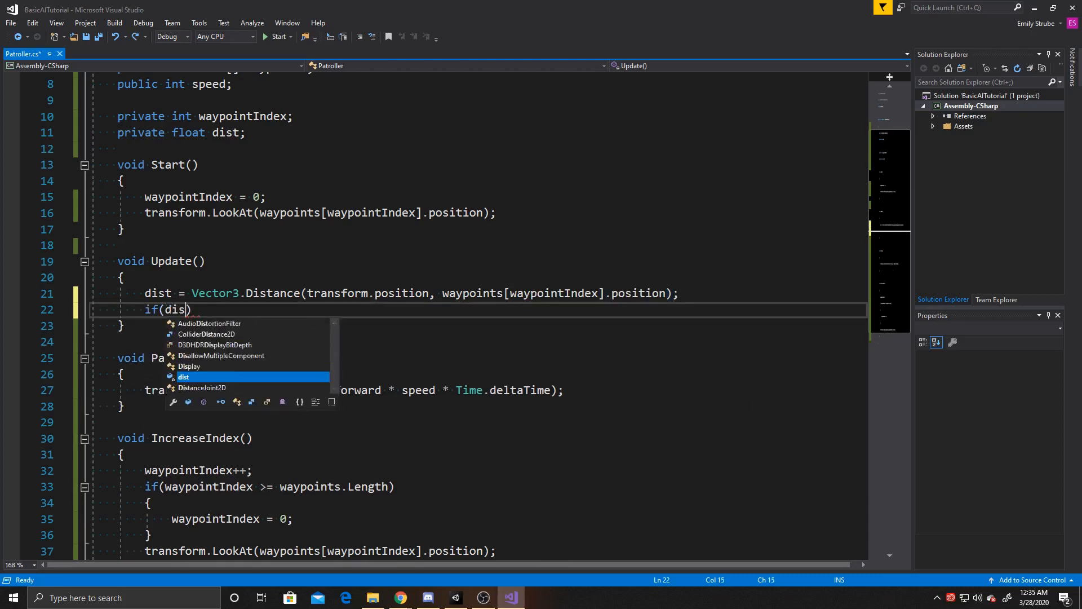
pyautogui.write('t < 1')
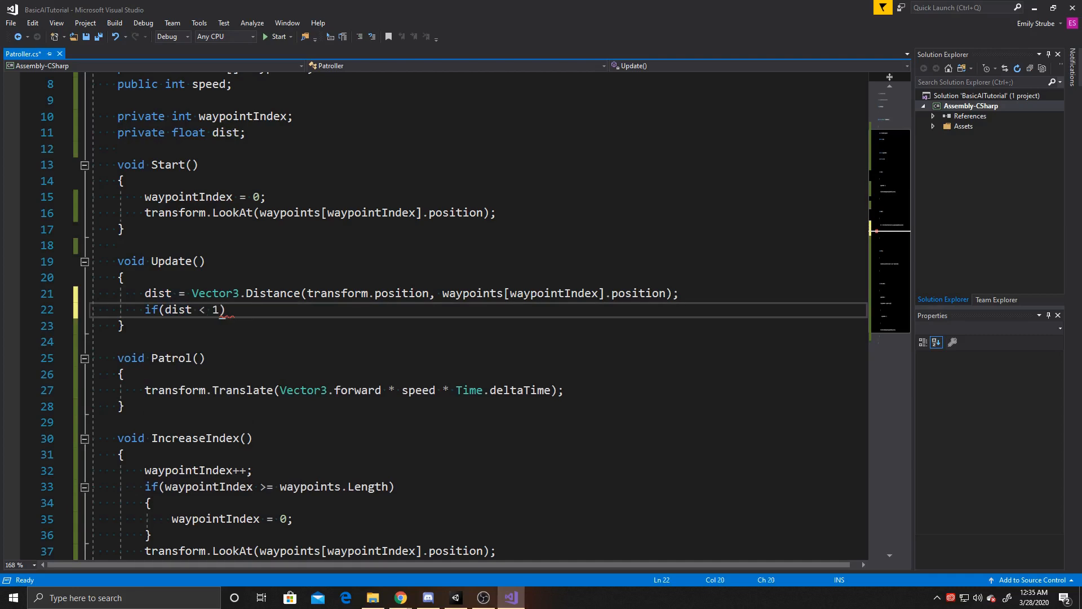
pyautogui.write('f')
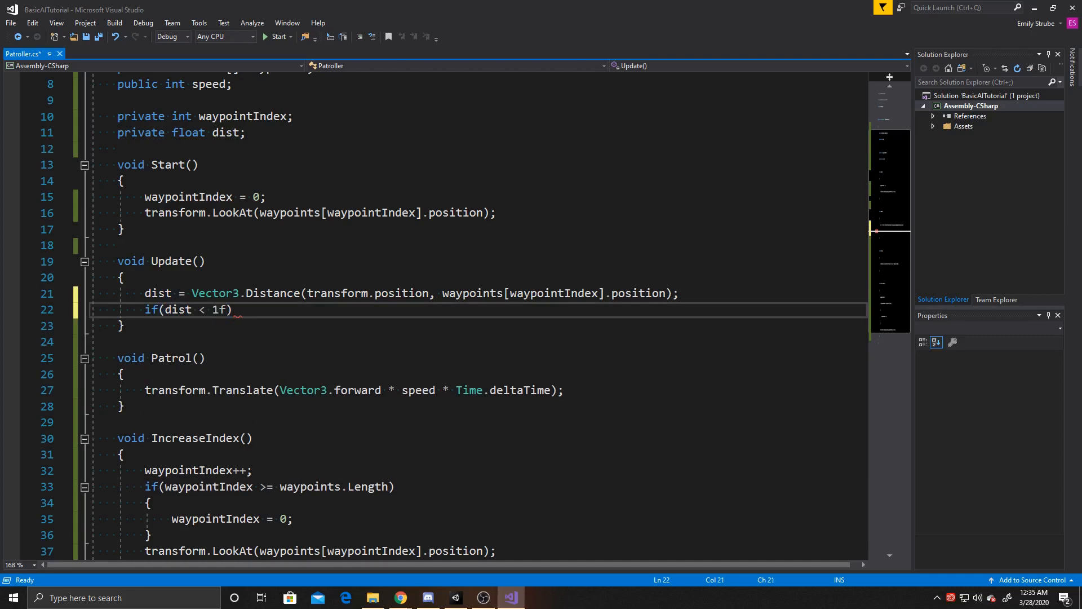
pyautogui.write('{')
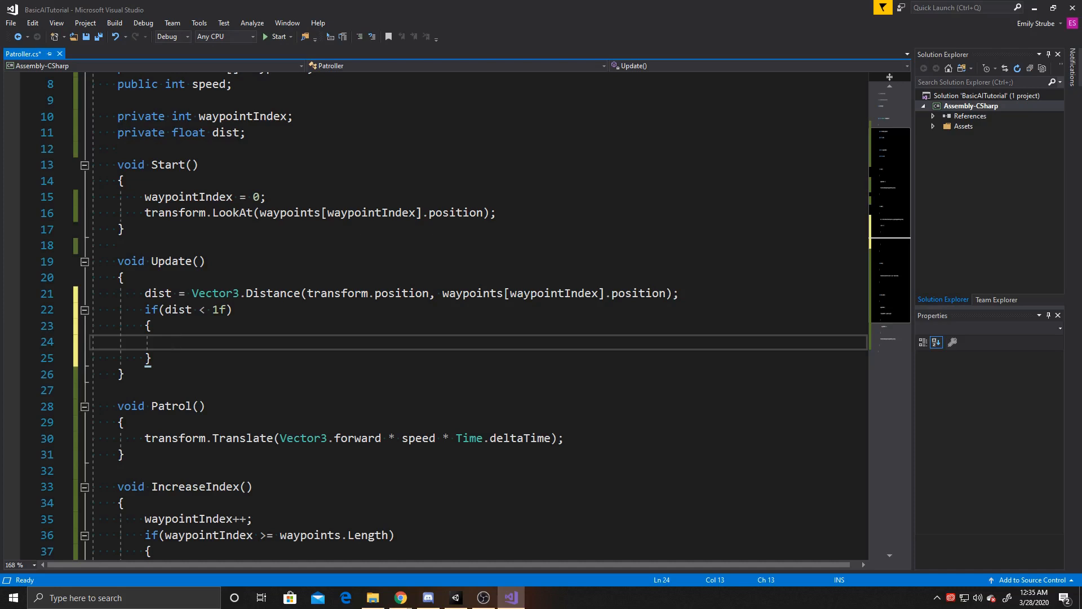
pyautogui.write('IncreaseIndex();')
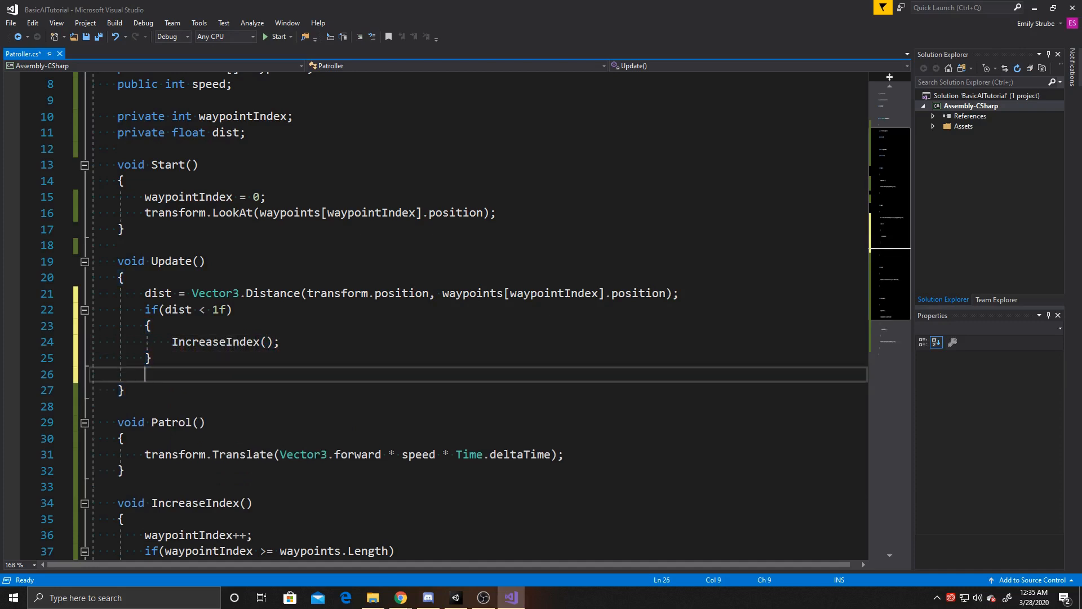
pyautogui.write('patr')
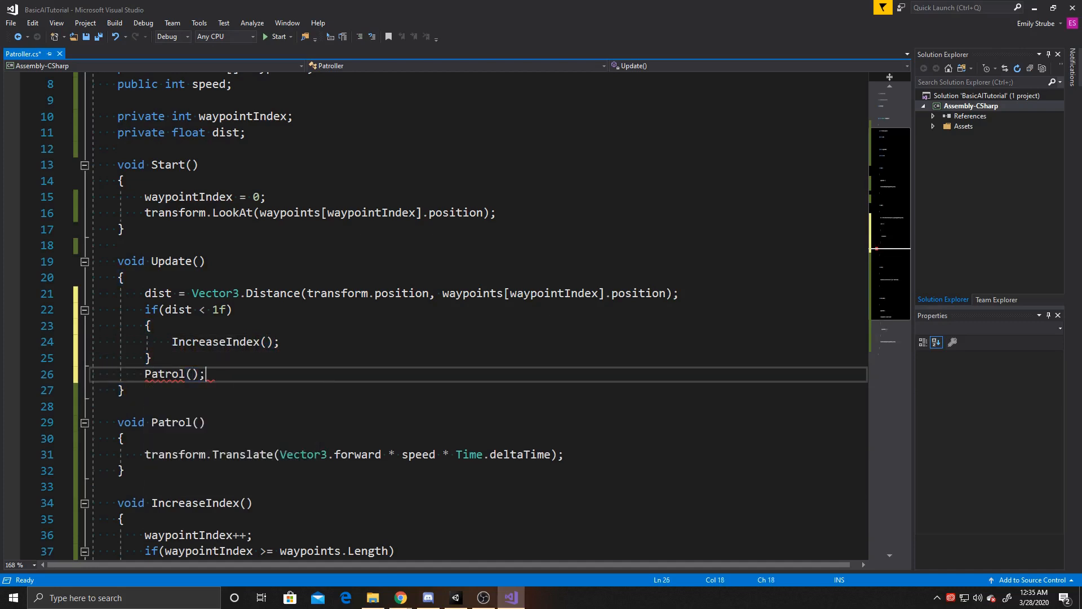
pyautogui.press('ctrl+s')
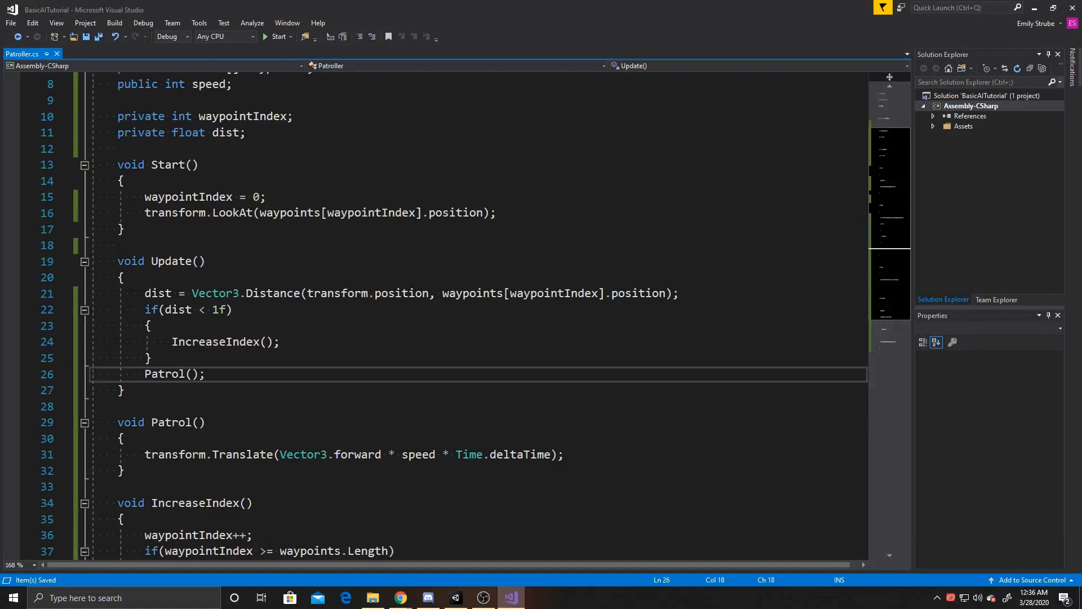
# Attach the Patroller script to the Sphere, assign its three waypoint cubes and a patrol speed.
pyautogui.click(454, 597)
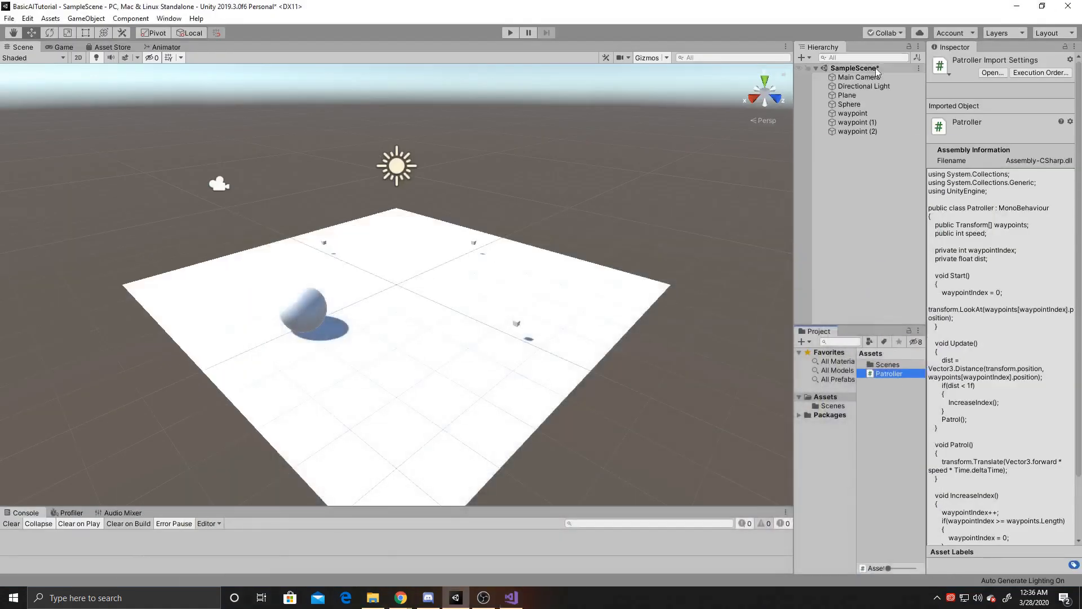
pyautogui.click(851, 104)
pyautogui.write('pat')
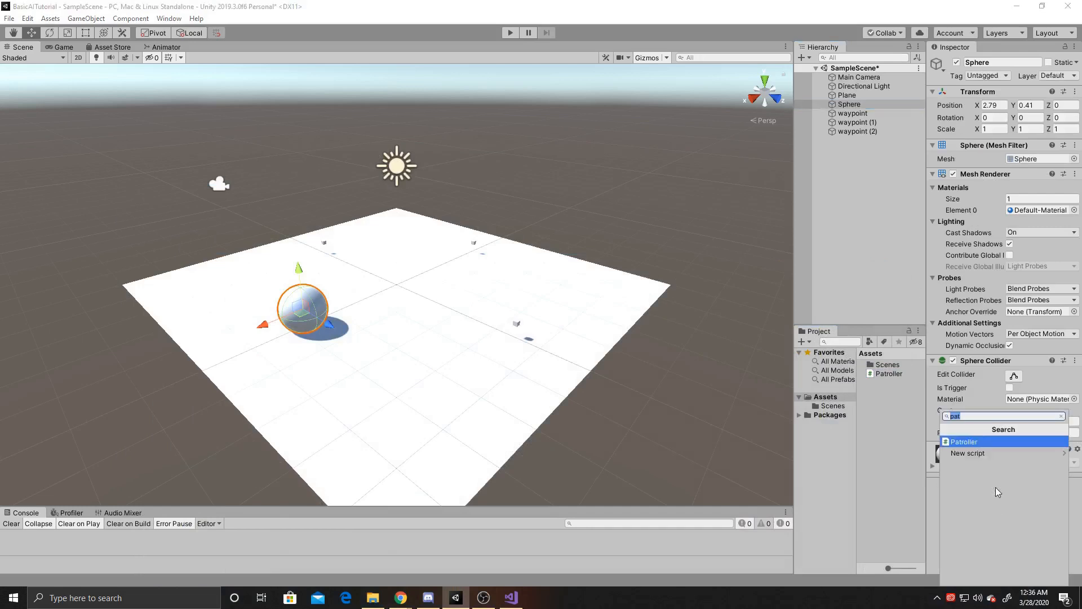
pyautogui.click(963, 441)
pyautogui.write('2')
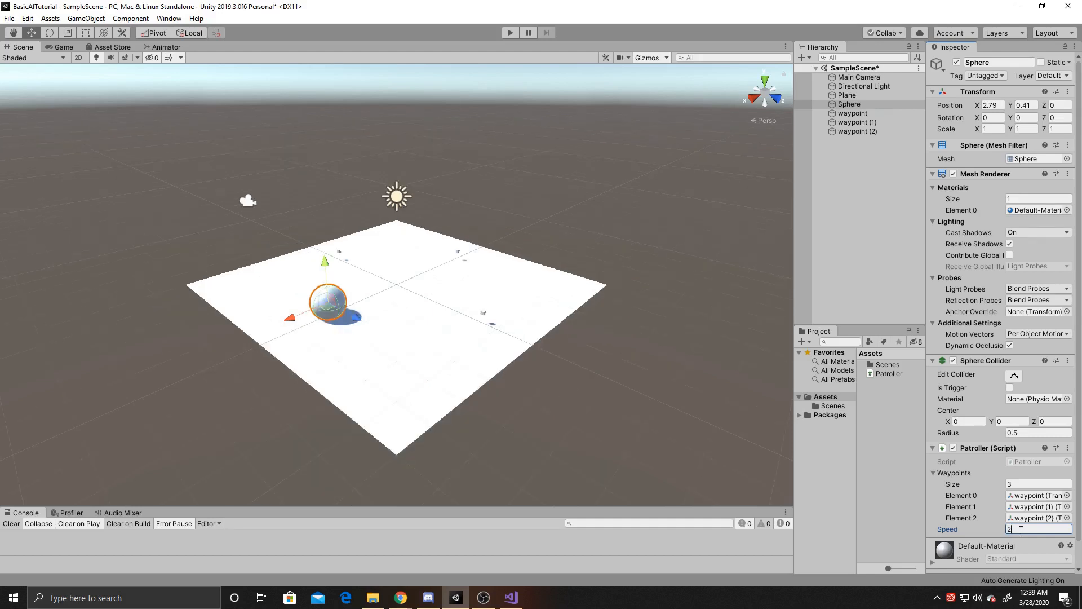
pyautogui.click(860, 77)
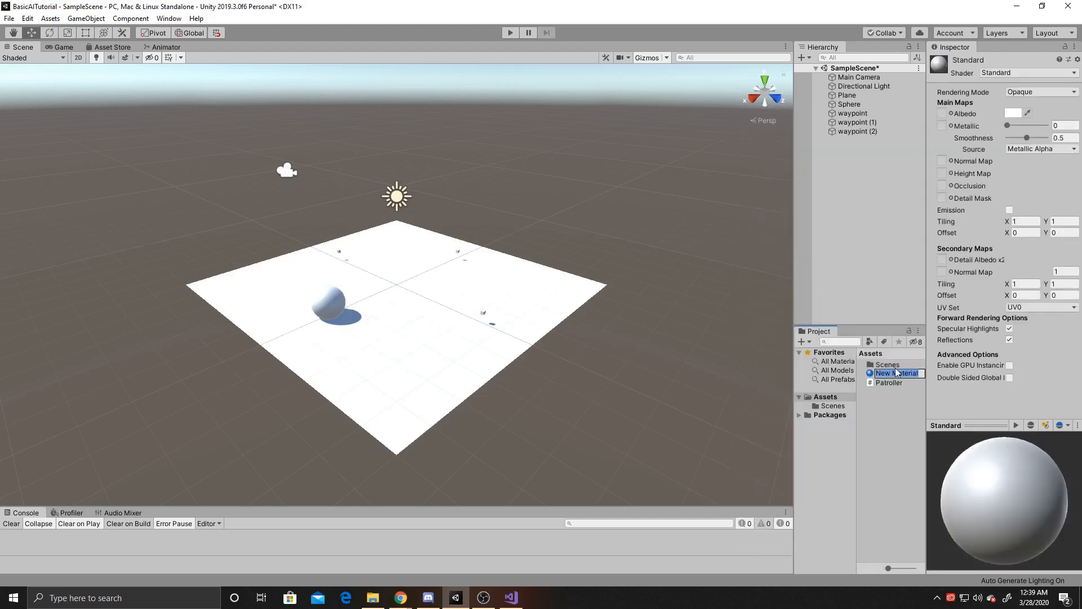
# Colour the Plane with a light green material named Green and start Play mode.
pyautogui.write('Green')
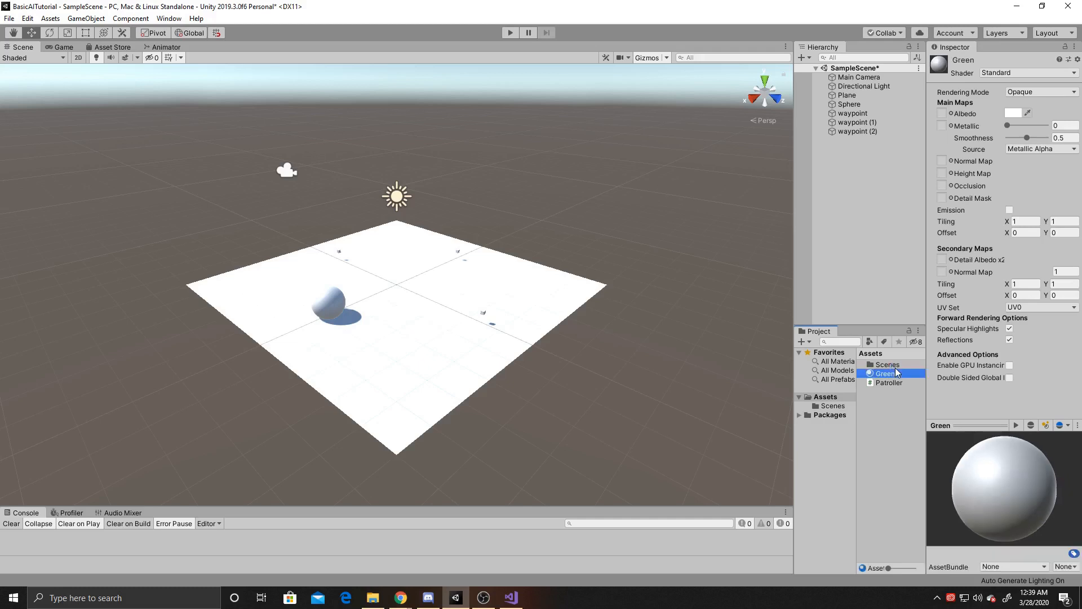
pyautogui.click(1012, 113)
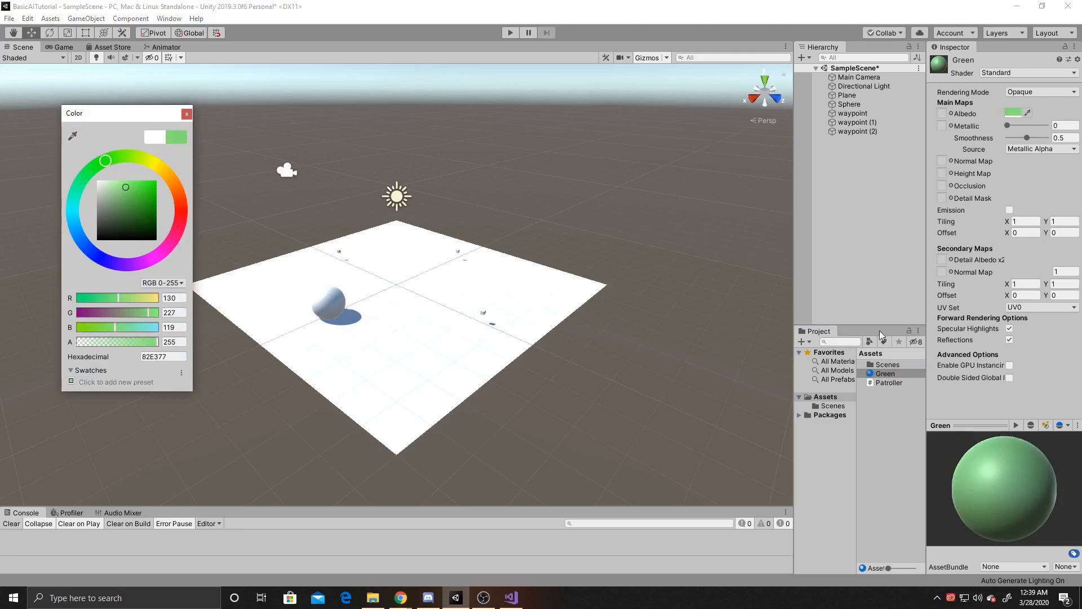
pyautogui.click(186, 113)
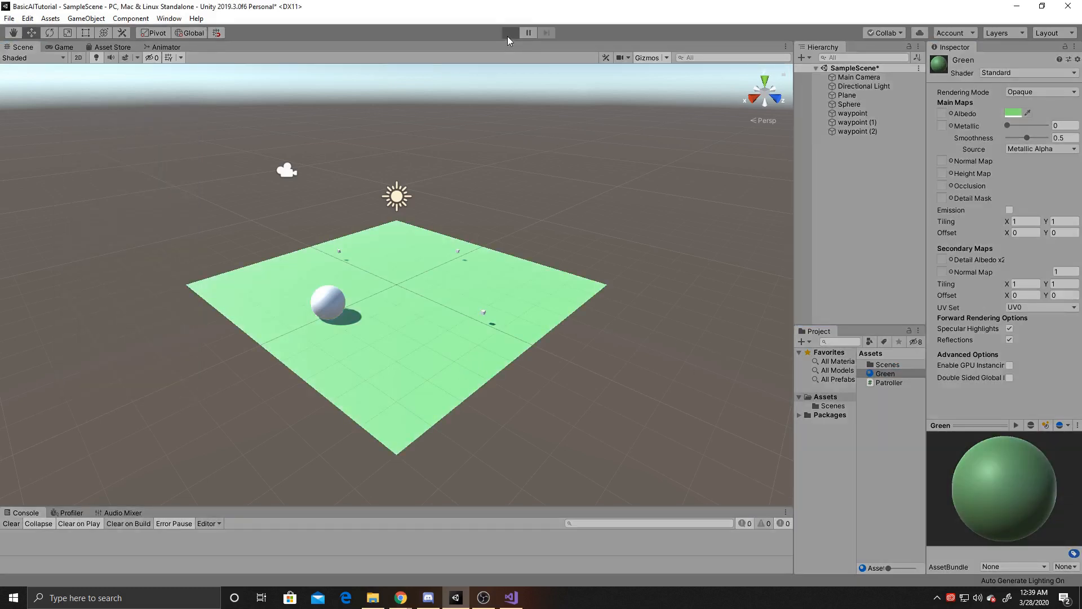
pyautogui.click(509, 32)
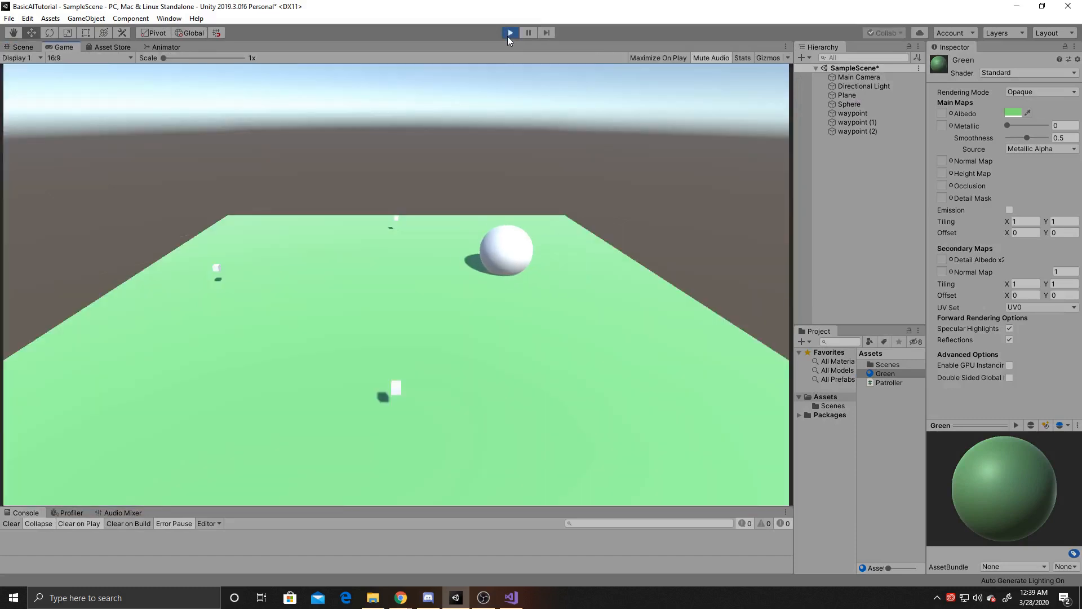